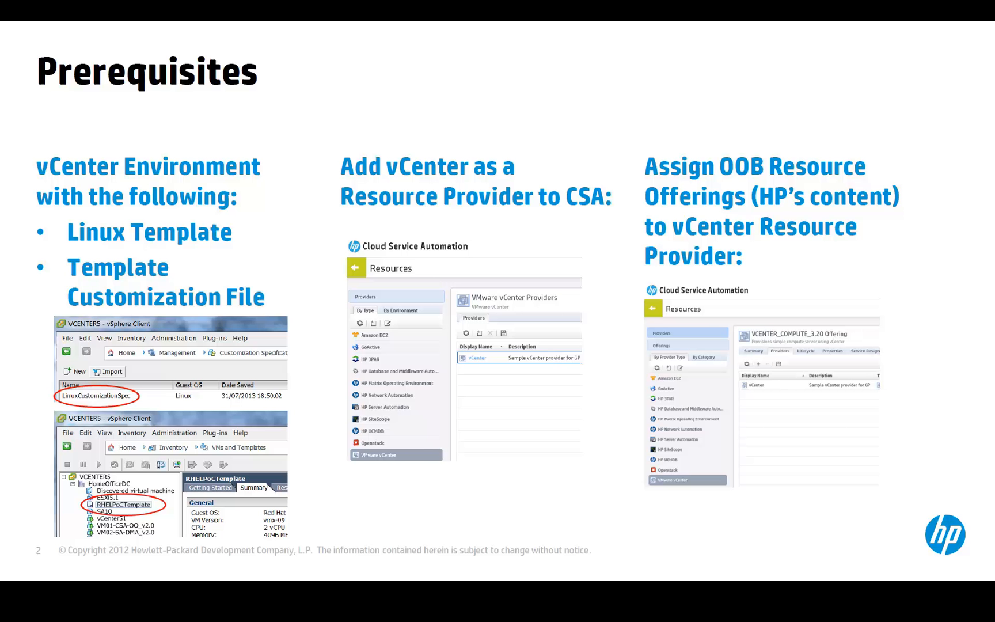
pyautogui.moveTo(147, 446)
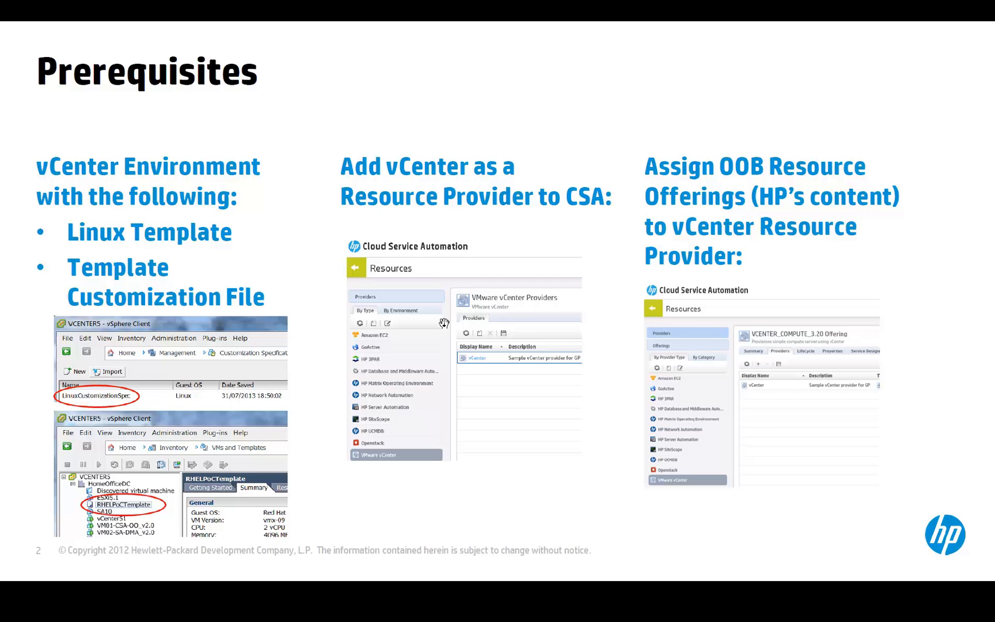
pyautogui.moveTo(452, 298)
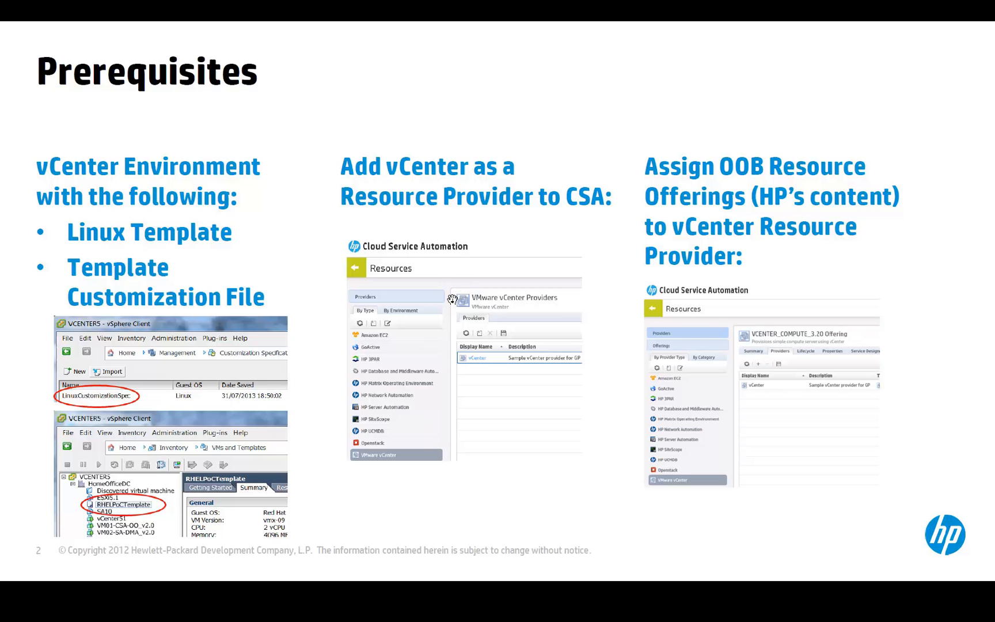
pyautogui.moveTo(746, 361)
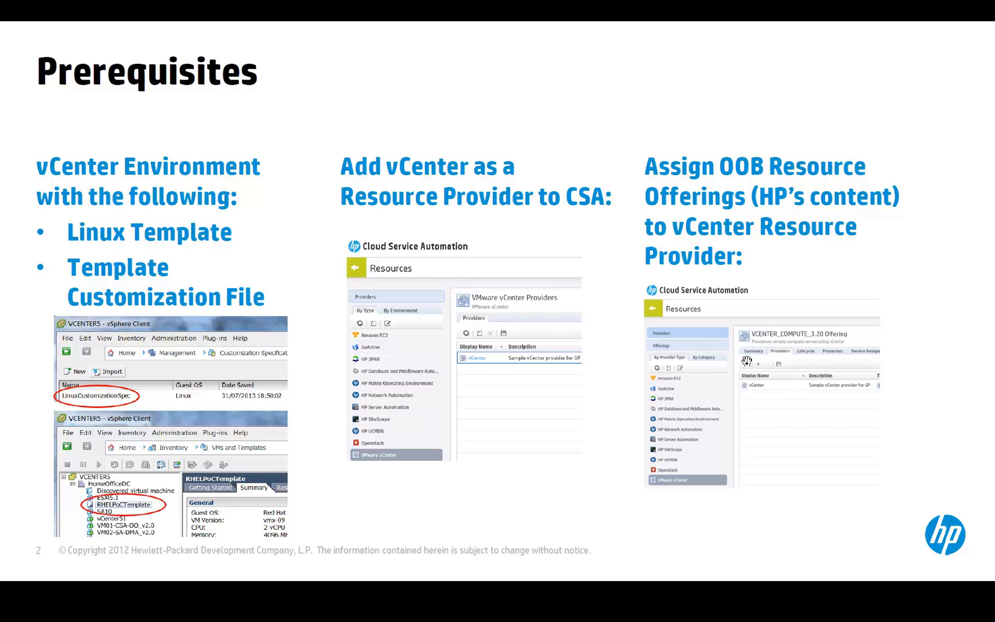
pyautogui.moveTo(761, 375)
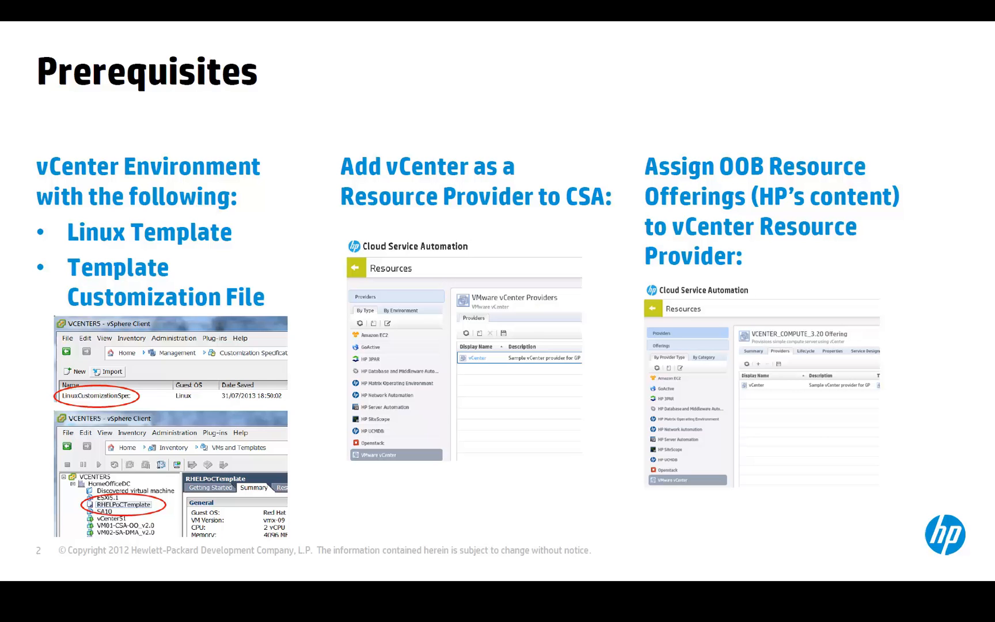
# Step: Sign in to the CSA management console with the admin credentials
pyautogui.click(14, 610)
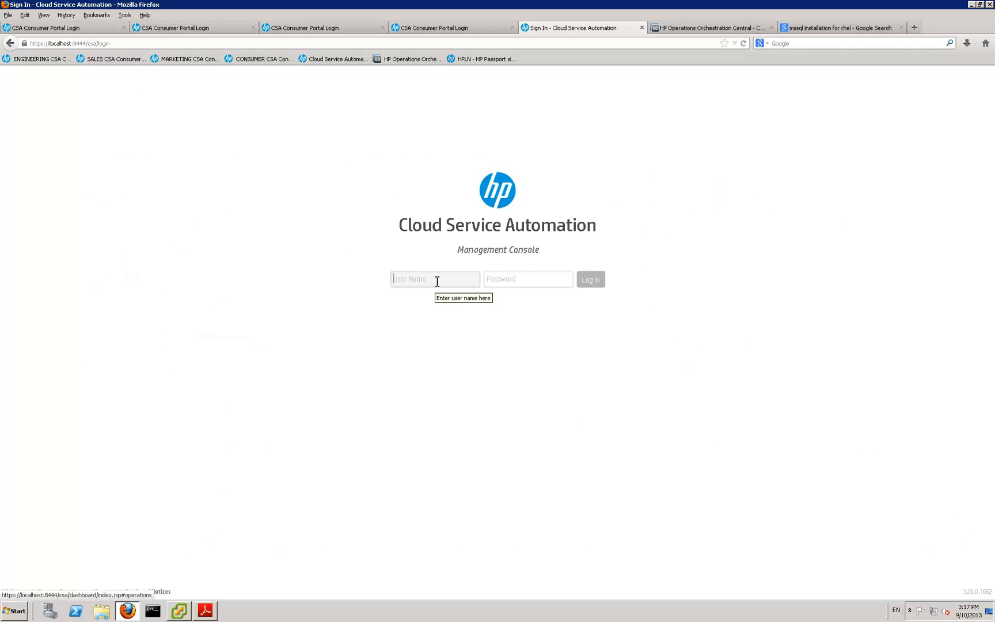
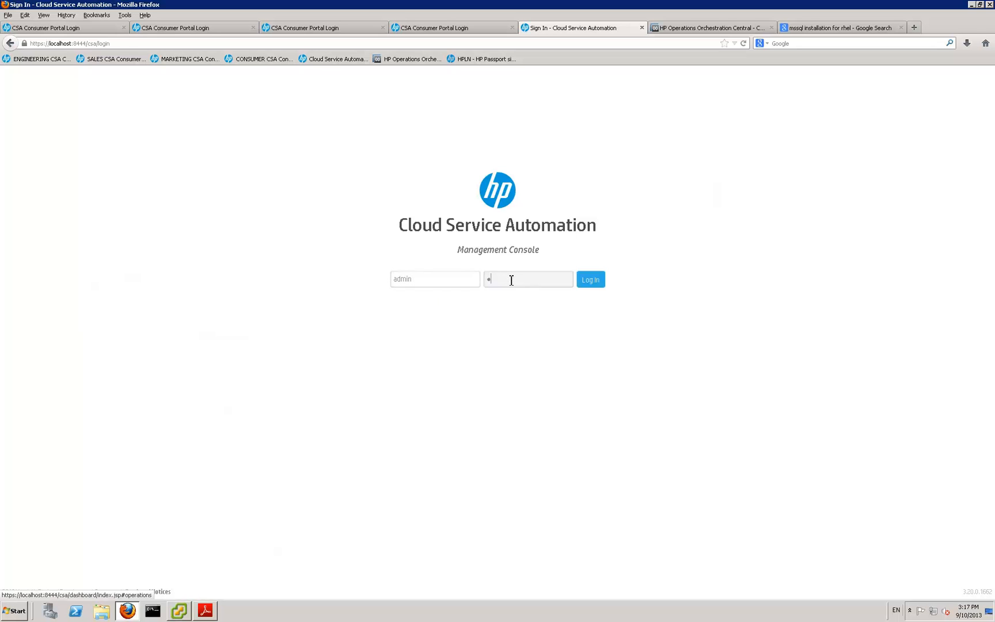
pyautogui.click(589, 279)
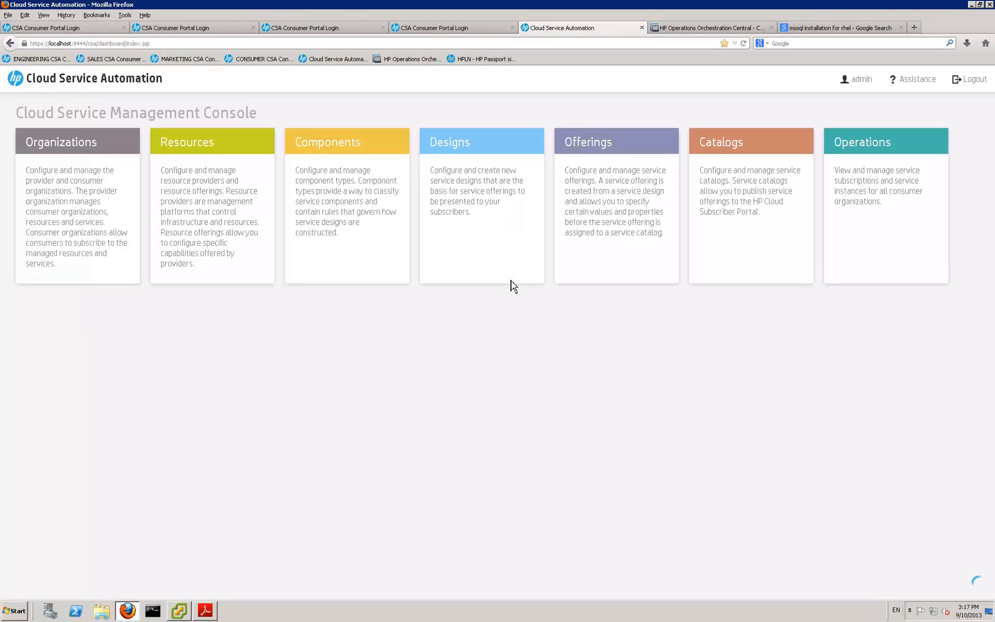
# Step: Review the VCENTER_COMPUTE_3.20 design, then select its row in All Service Designs
pyautogui.click(481, 142)
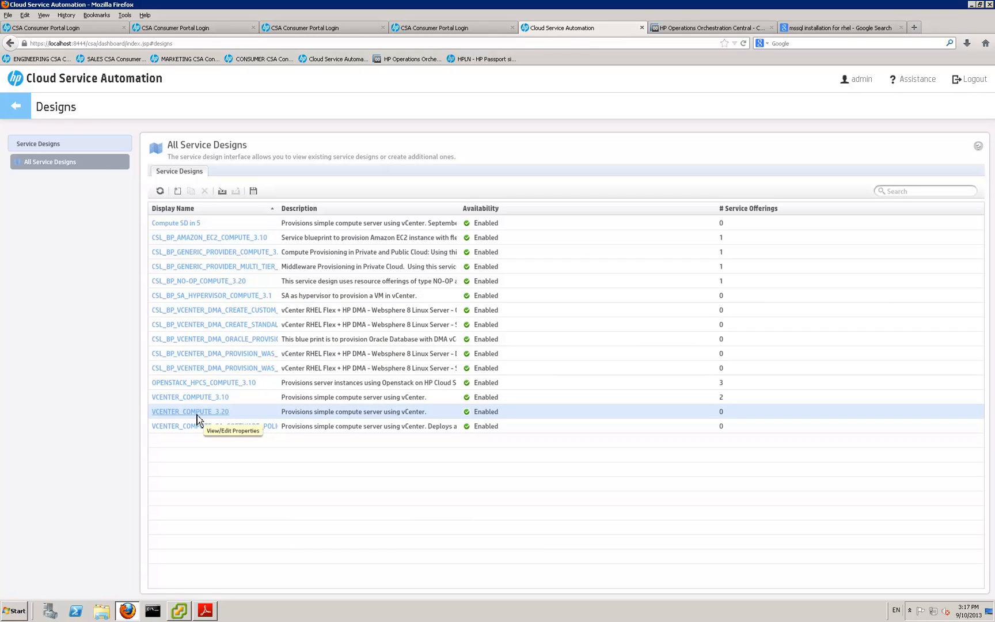
pyautogui.click(189, 411)
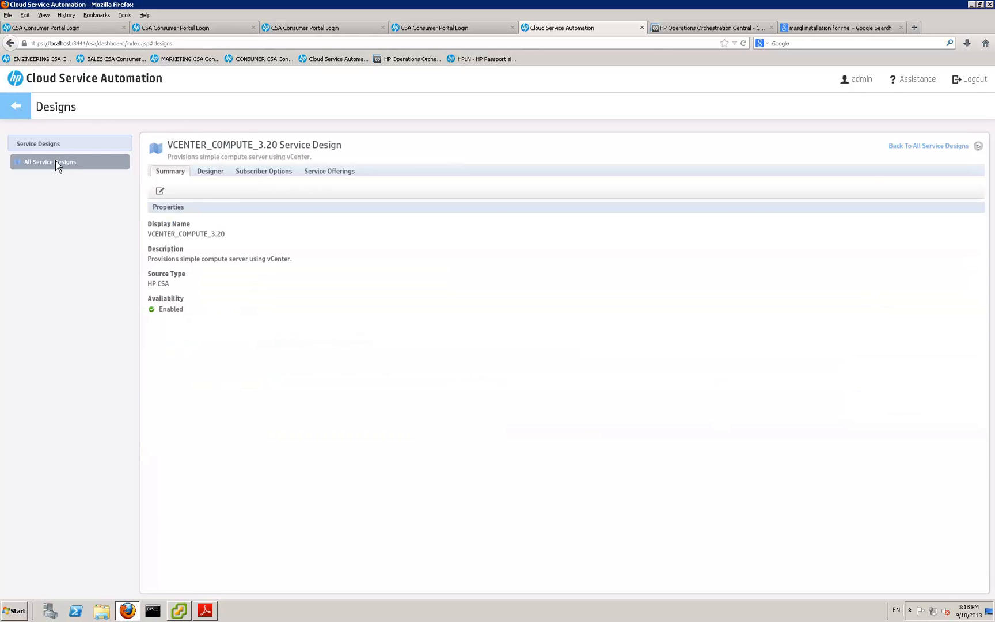
pyautogui.click(49, 161)
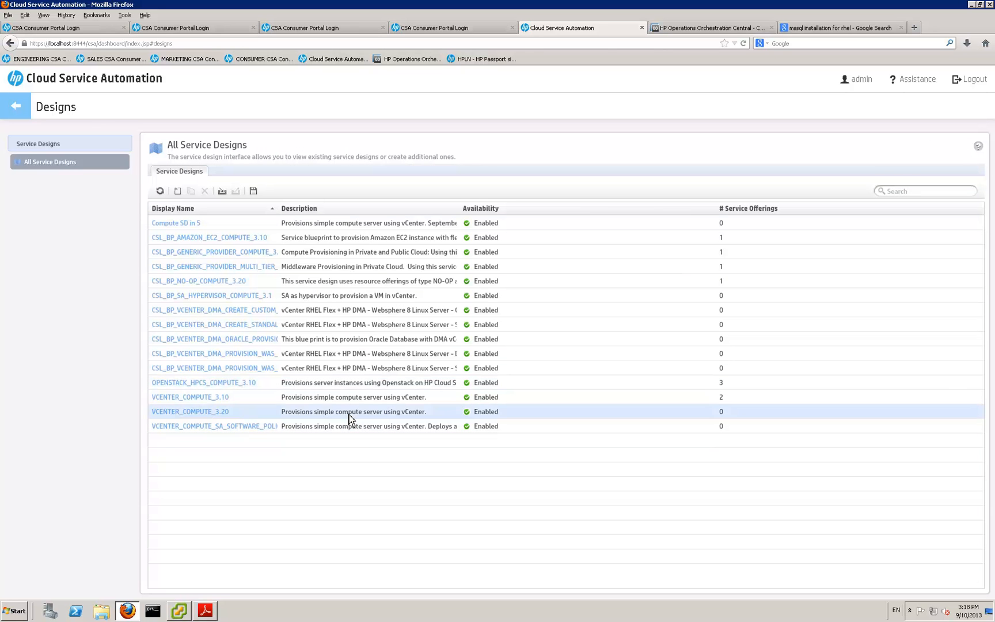
pyautogui.click(353, 411)
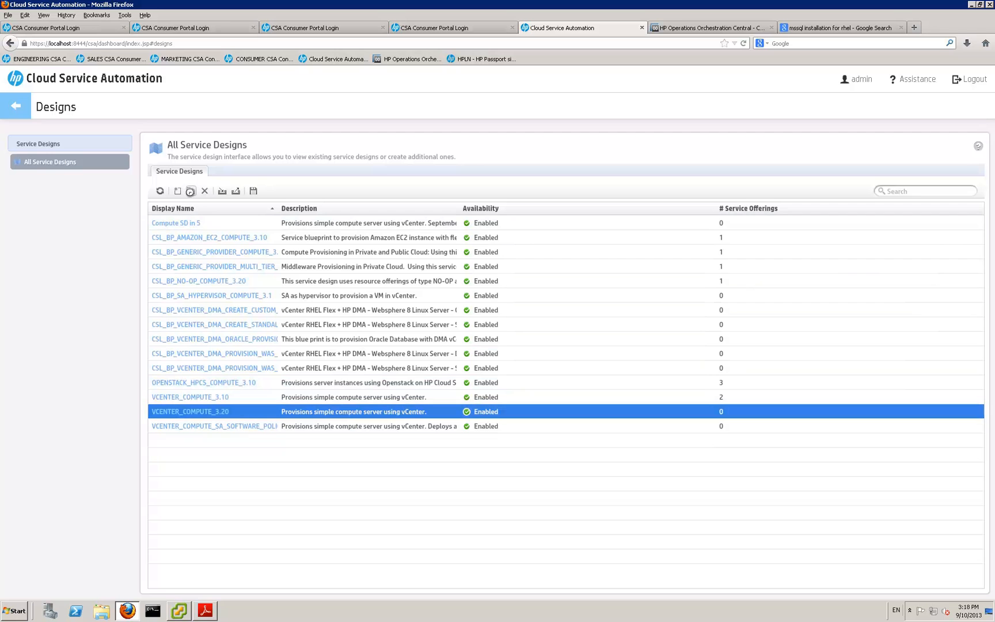
# Step: Copy VCENTER_COMPUTE_3.20 and save the copy with display name Compute DEmo
pyautogui.click(190, 191)
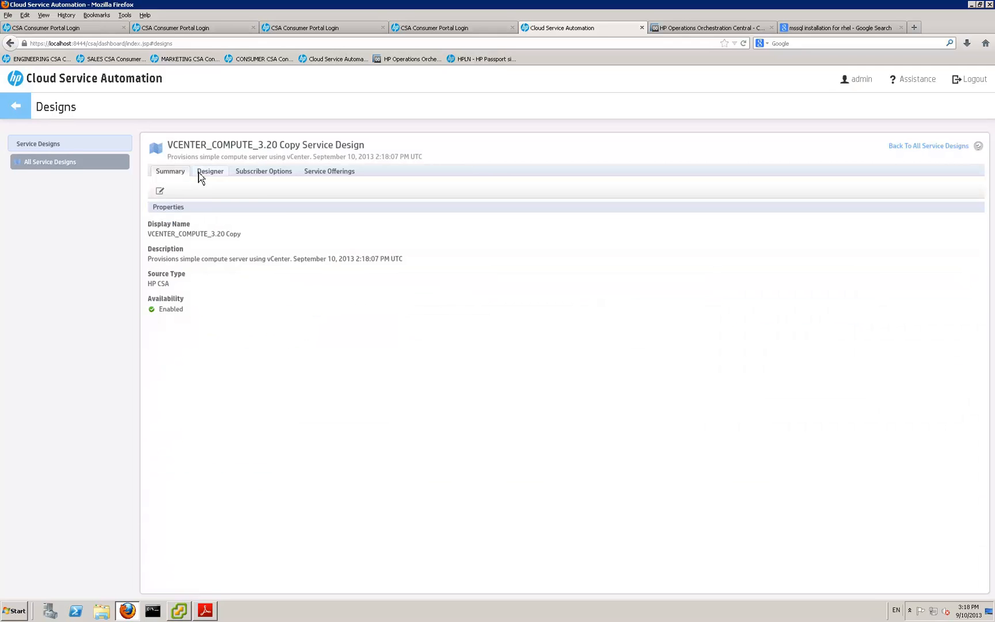
pyautogui.click(159, 191)
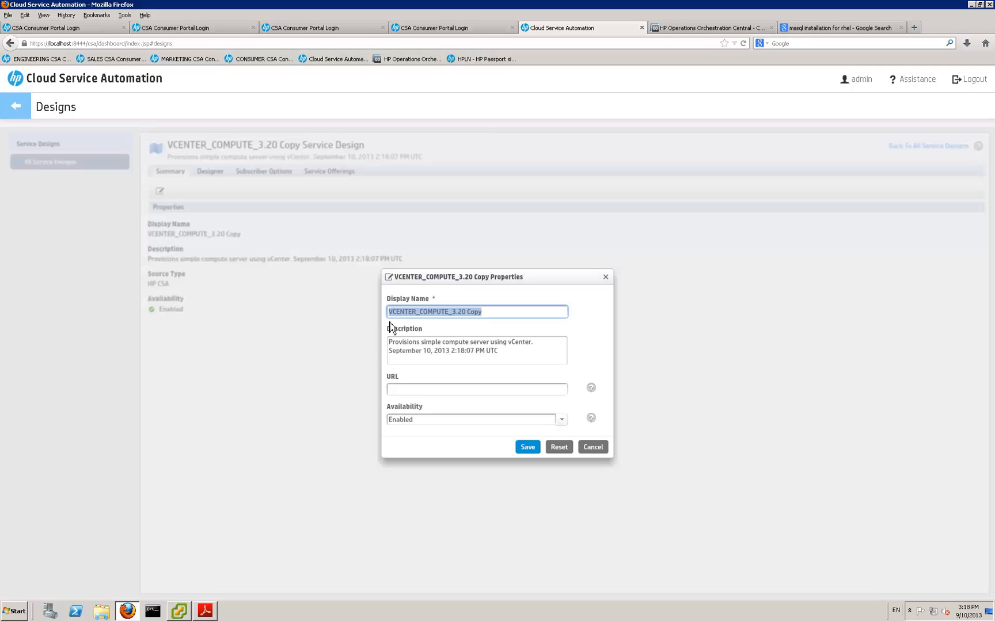
pyautogui.write('Compute DEmo')
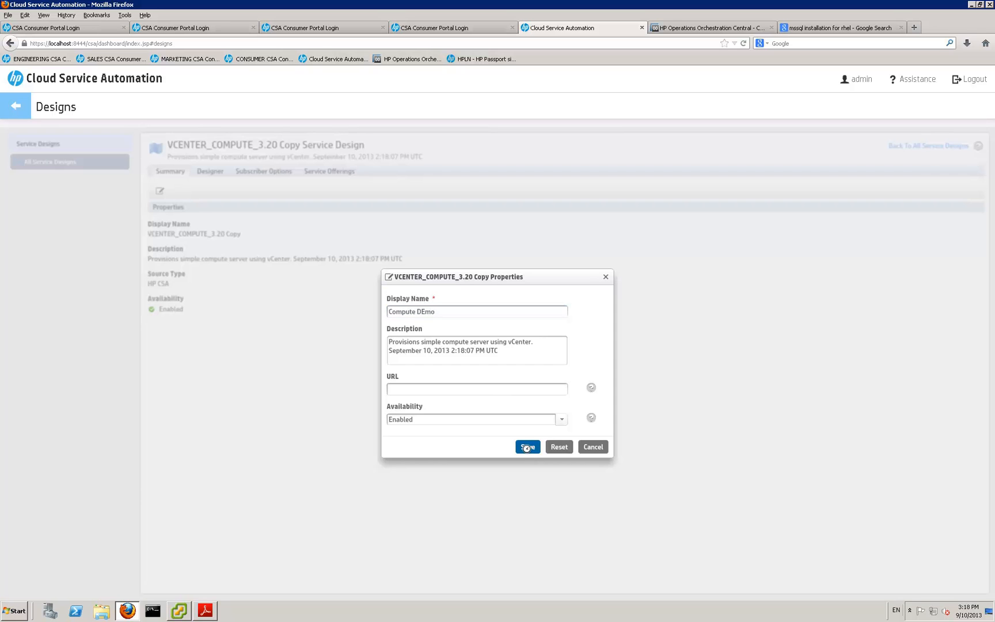
pyautogui.click(527, 447)
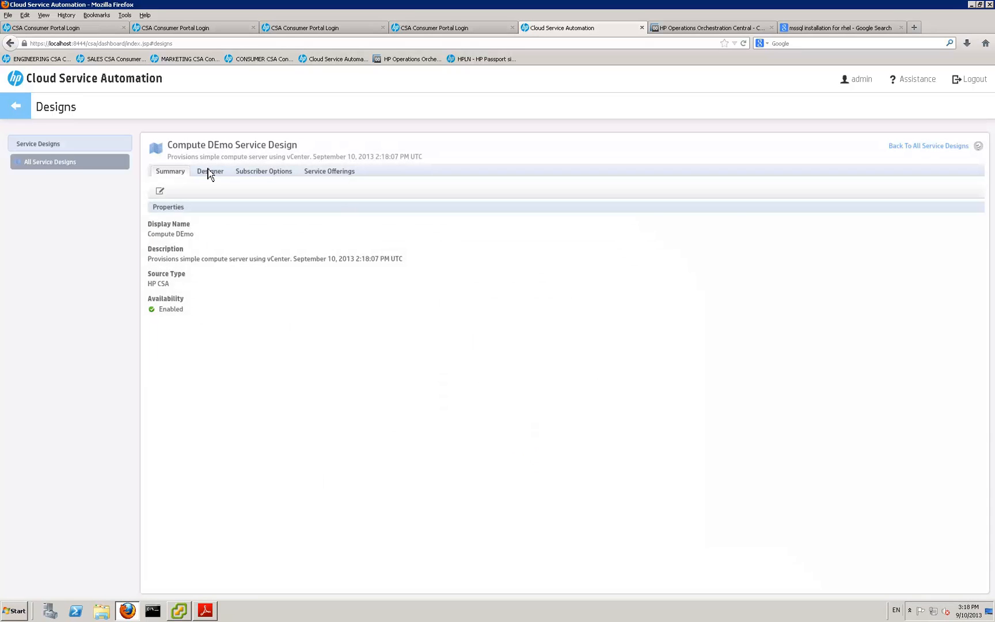
# Step: Show the Simple Compute Server properties in the Compute DEmo designer diagram
pyautogui.click(210, 171)
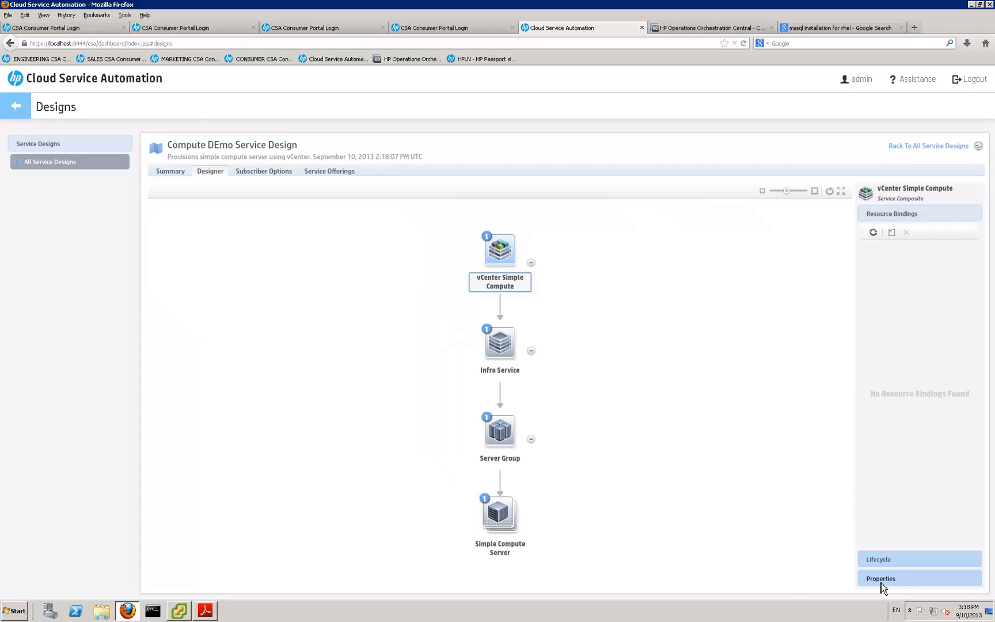
pyautogui.click(499, 507)
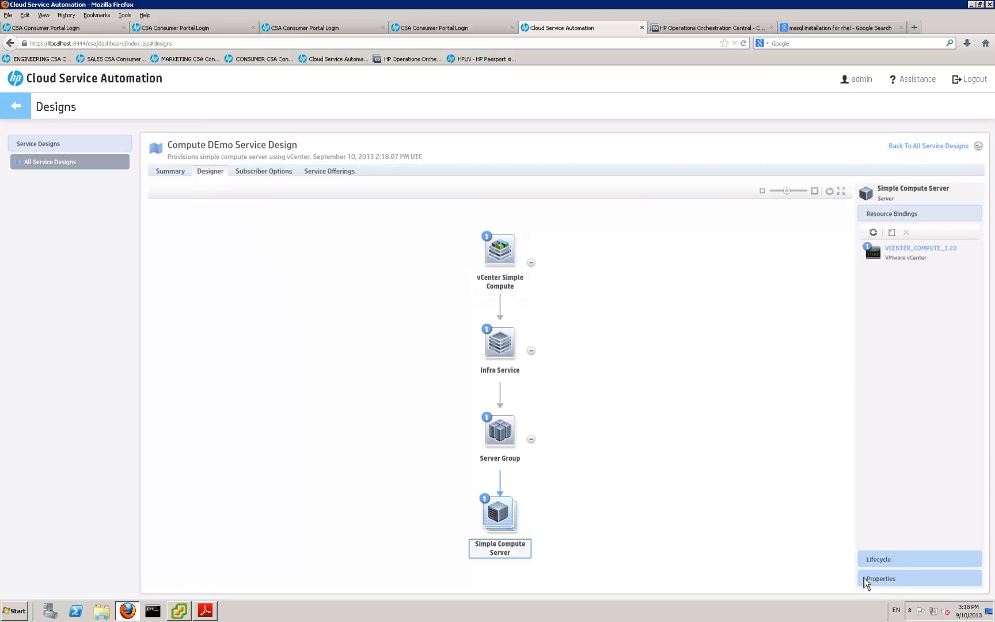
pyautogui.click(881, 578)
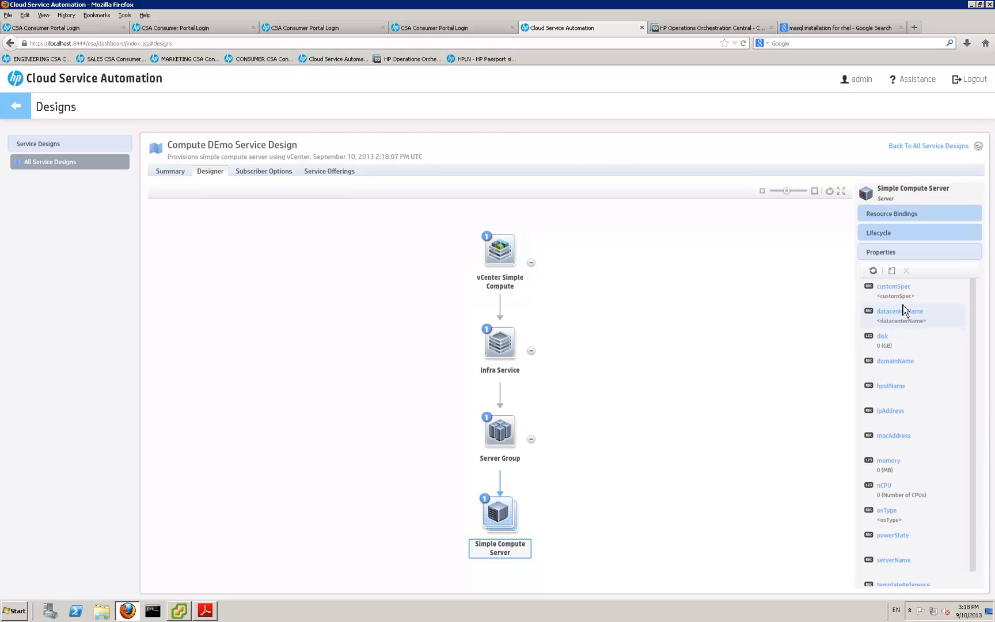
# Step: Set customSpec to LinuxCustomizationSpec and datacenterName to HomeOfficeDC on Simple Compute Server
pyautogui.click(893, 286)
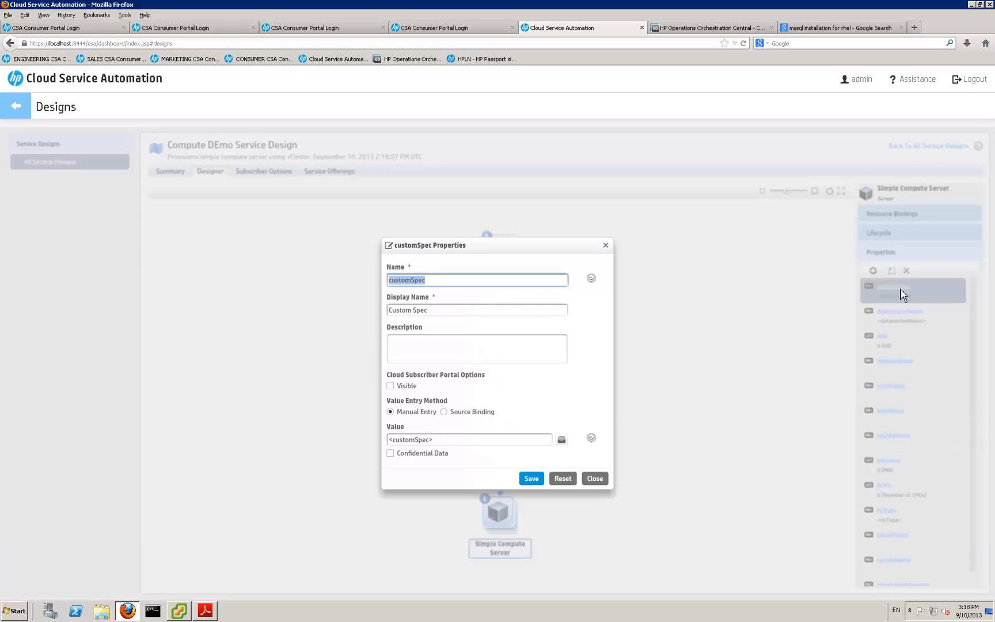
pyautogui.click(468, 439)
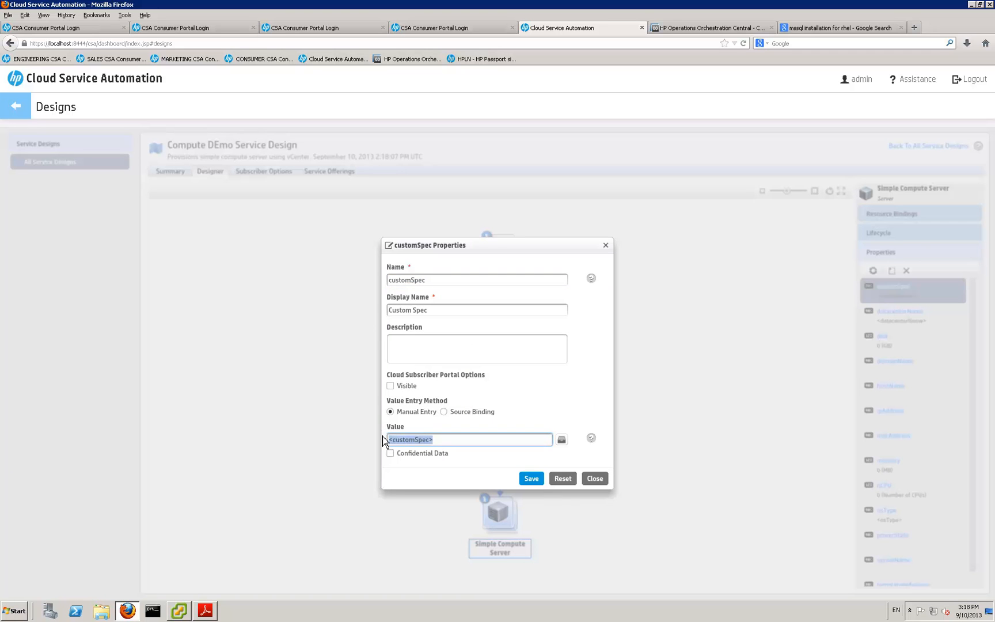
pyautogui.write('Linu')
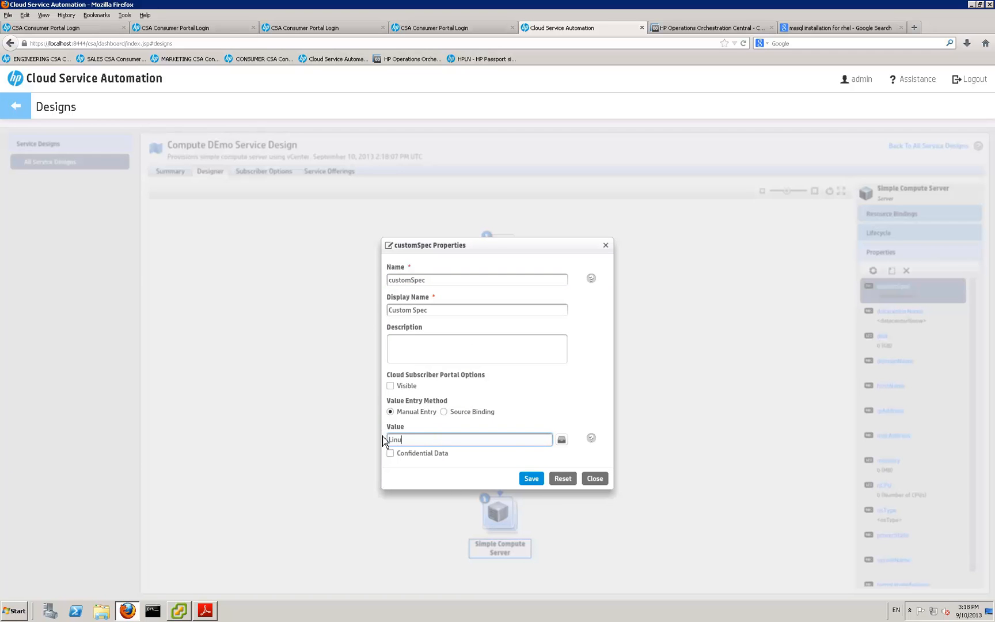
pyautogui.write('xCunst')
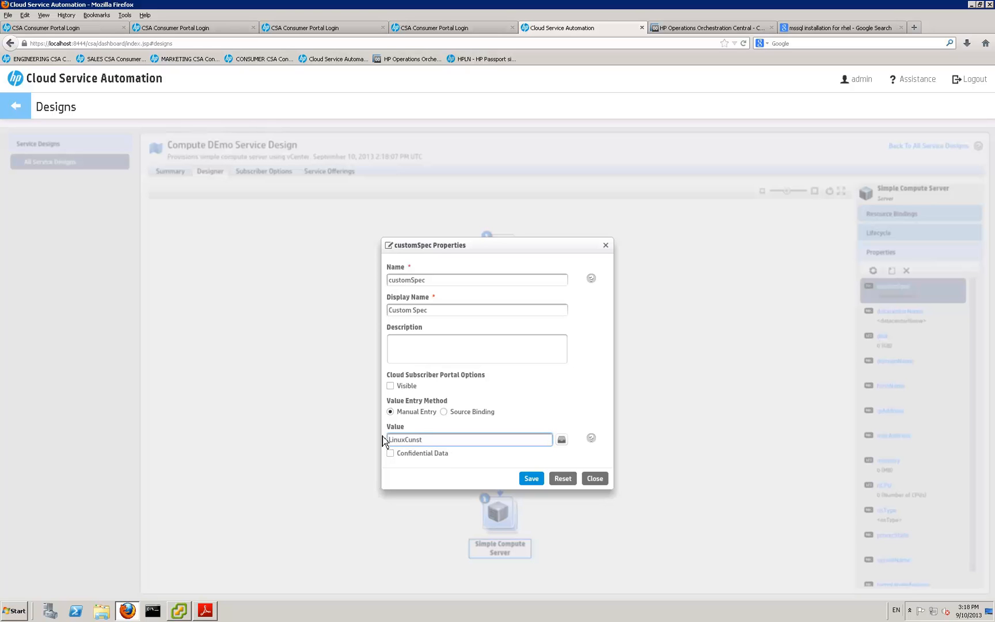
pyautogui.press('BackSpace')
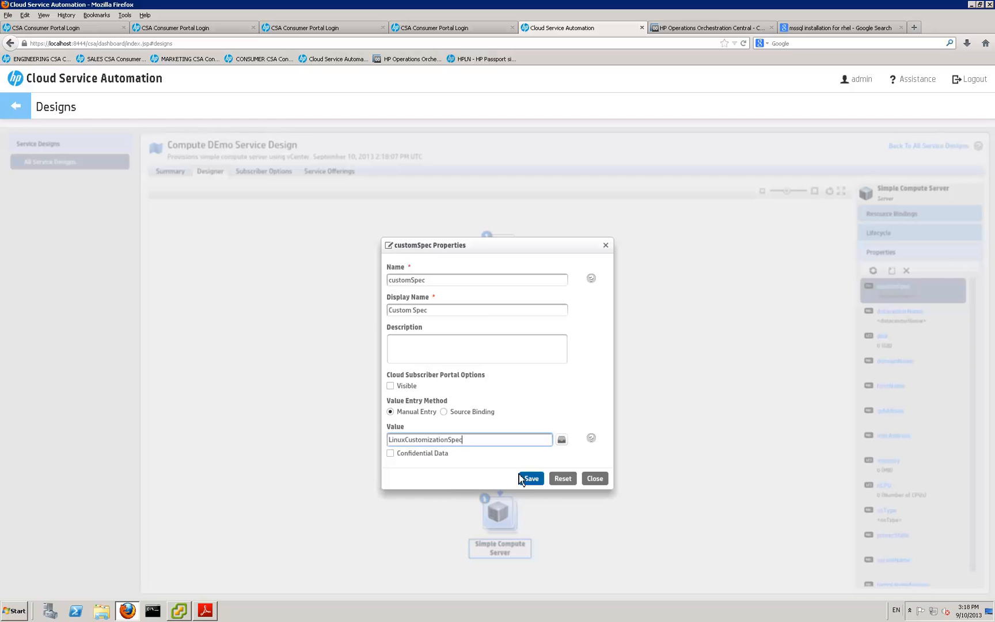
pyautogui.click(530, 478)
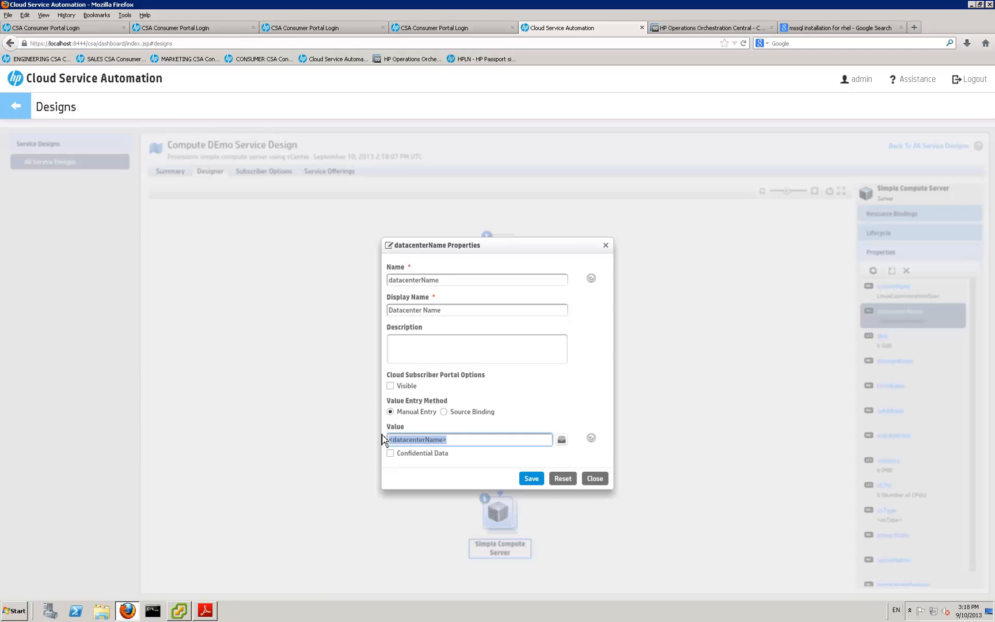
pyautogui.write('HomeOf')
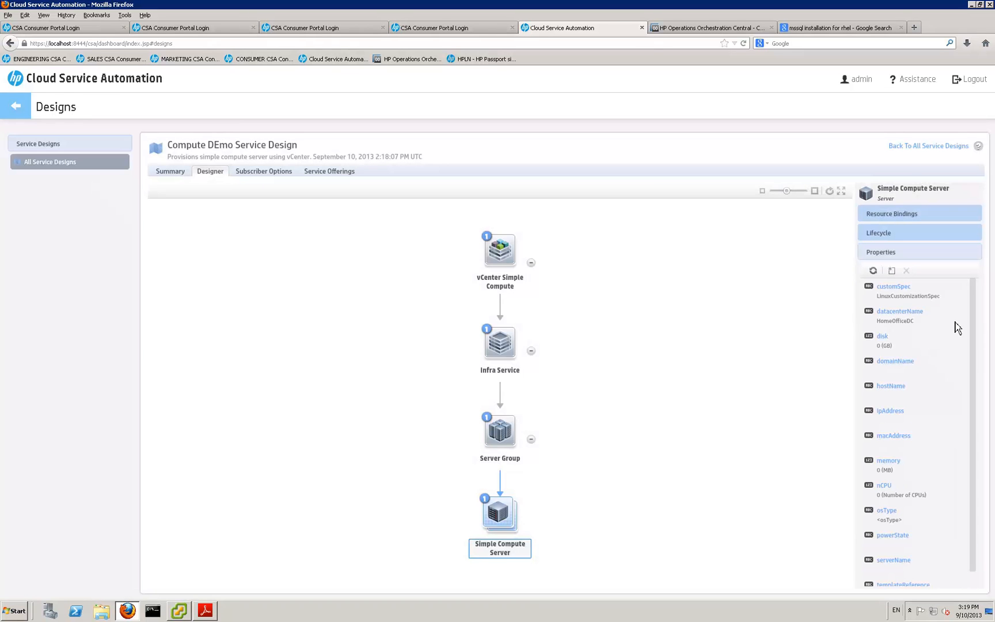
# Step: Set the server's disk to 20 GB, memory to 1024 MB and CPUs to 1
pyautogui.click(882, 335)
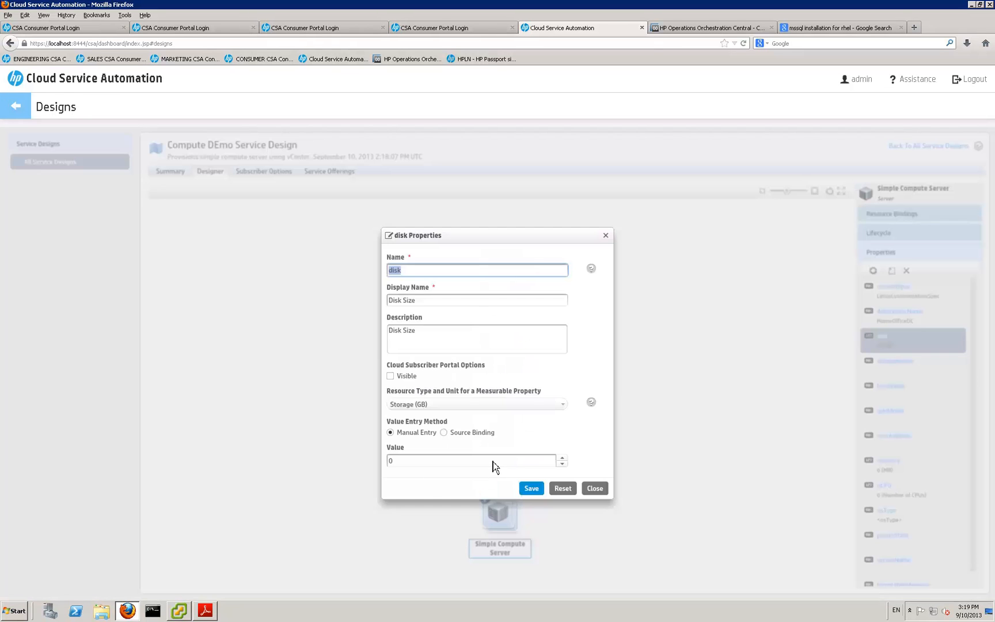
pyautogui.click(472, 460)
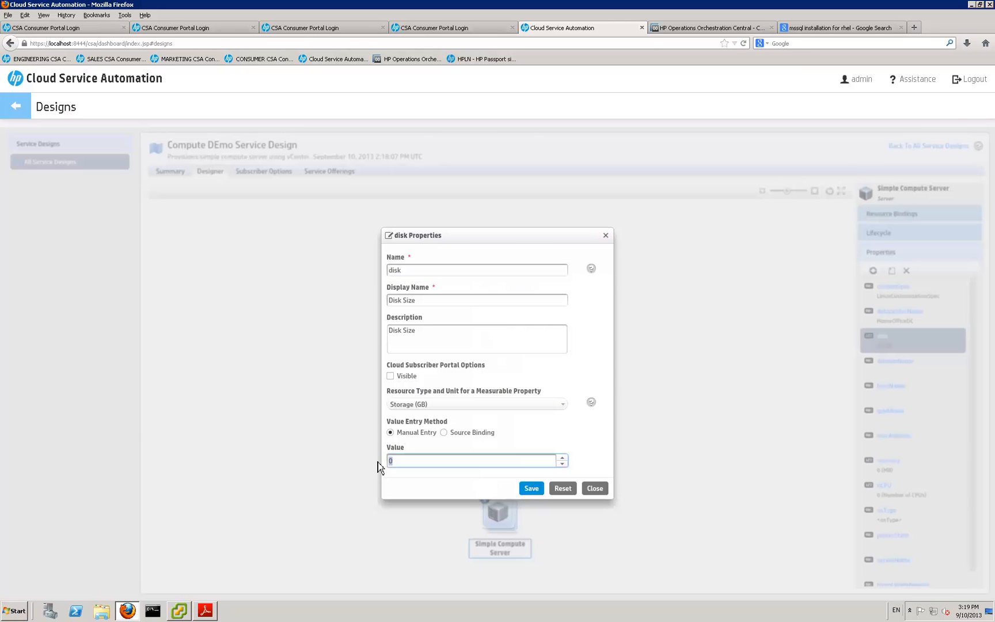
pyautogui.write('20')
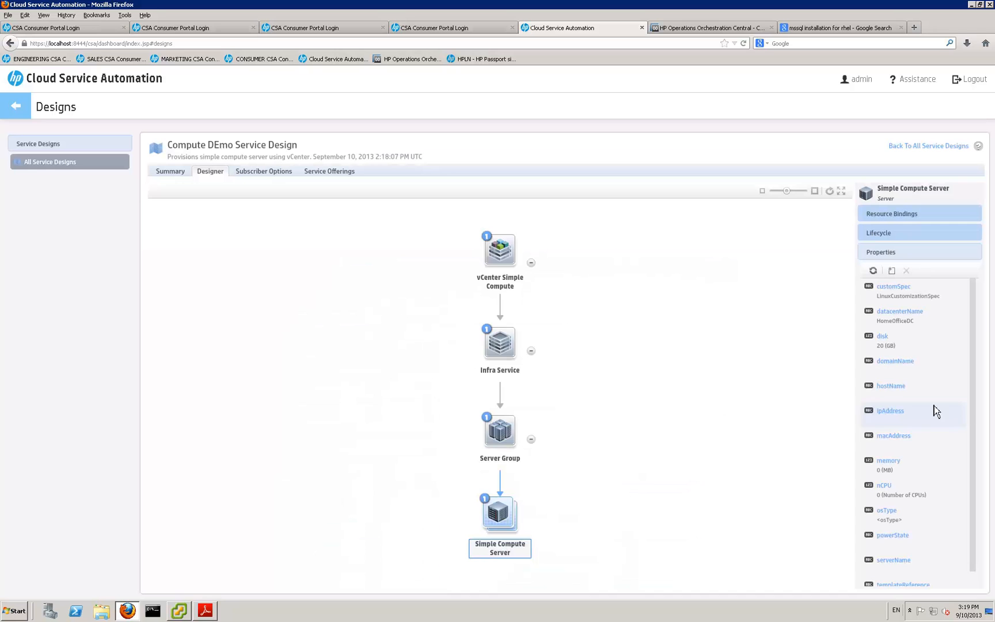
pyautogui.moveTo(894, 463)
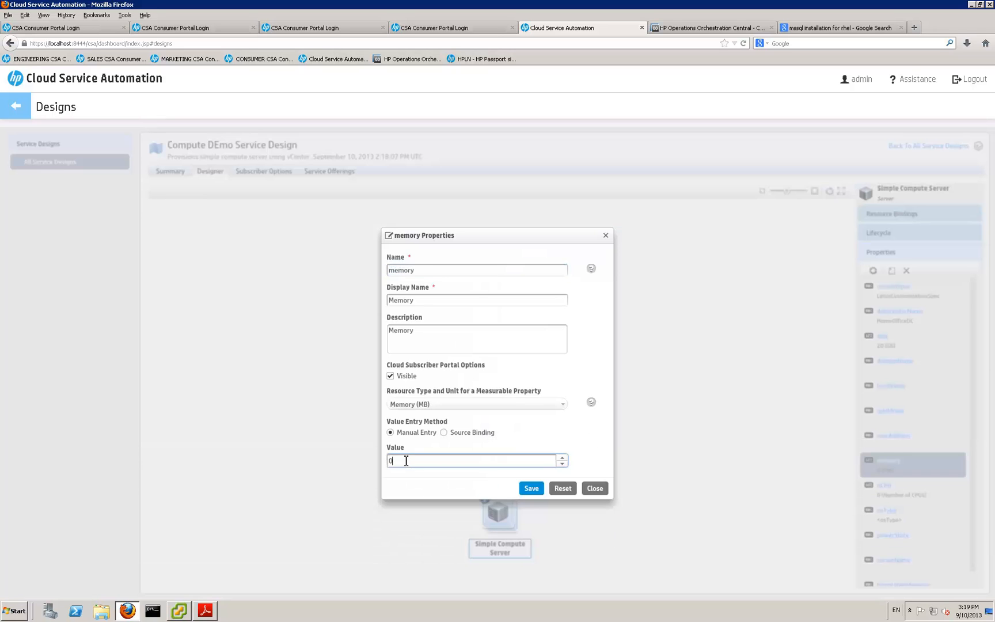
pyautogui.write('1024')
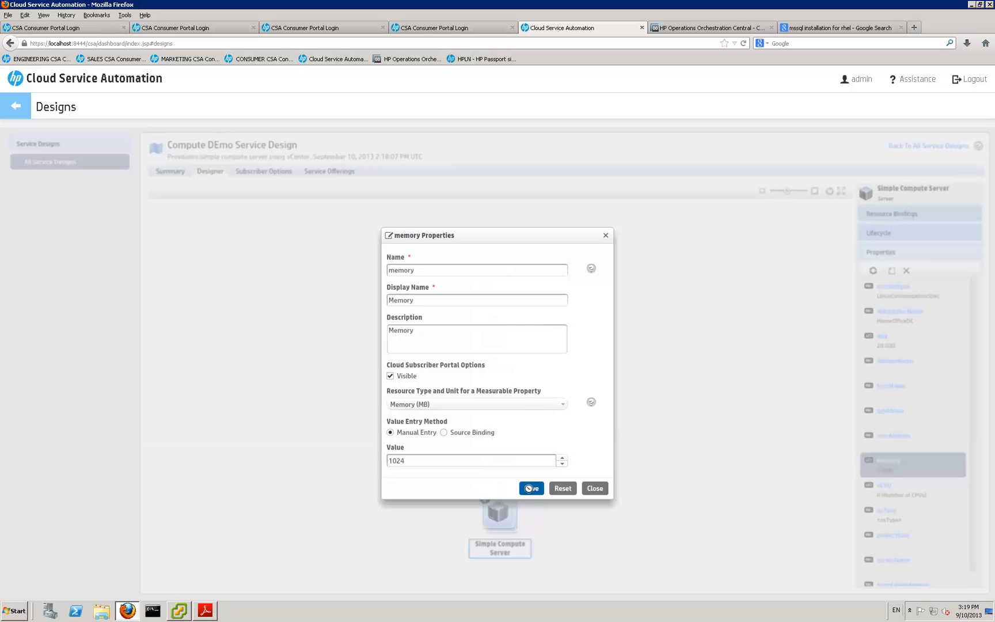
pyautogui.click(531, 488)
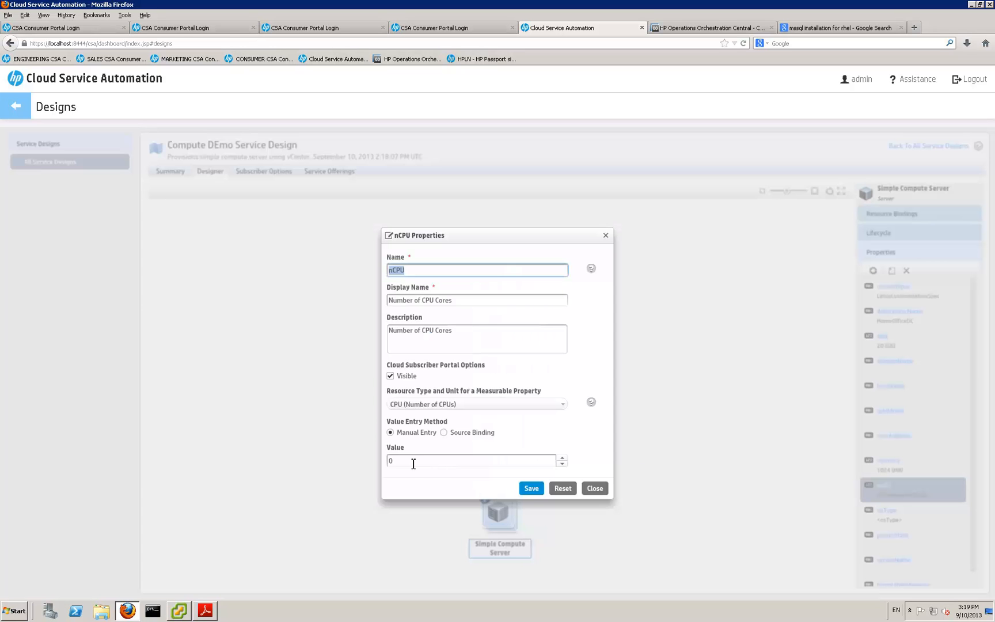
pyautogui.click(472, 460)
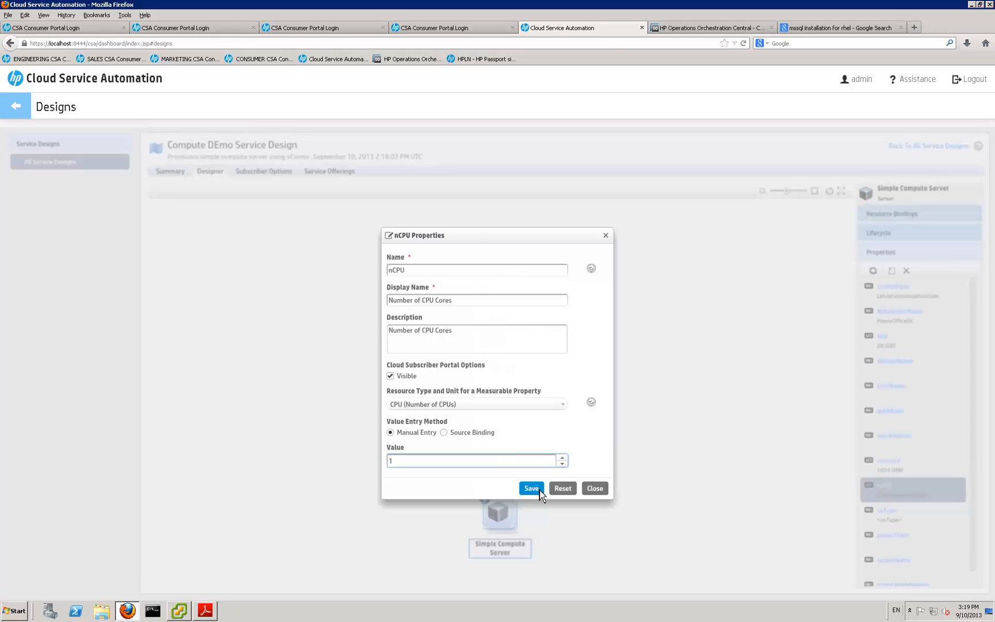
pyautogui.click(531, 487)
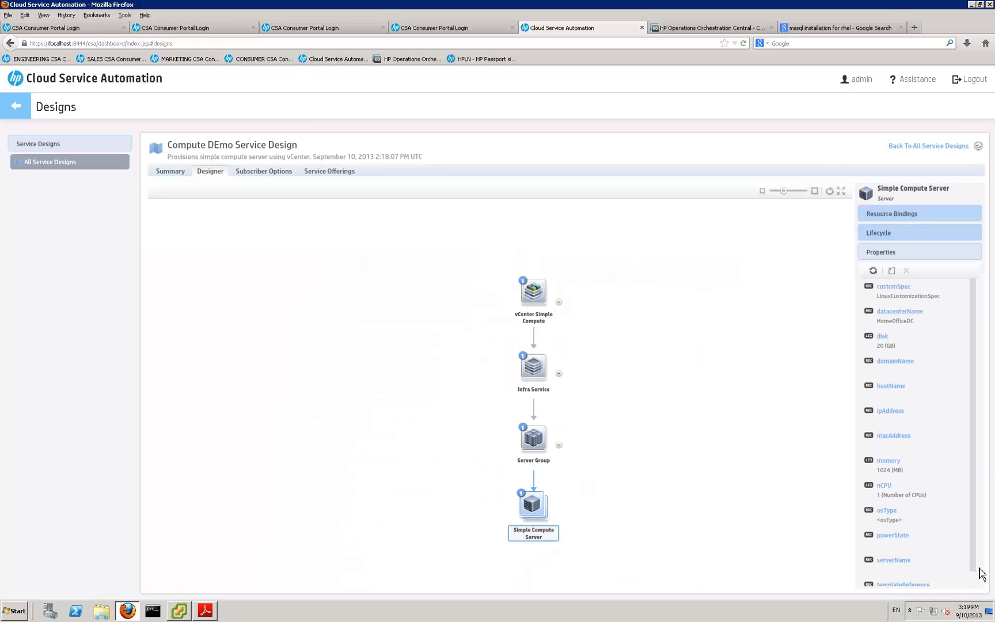
# Step: Set osType to Linux and templateReference to RHELPoCTemplate
pyautogui.click(887, 515)
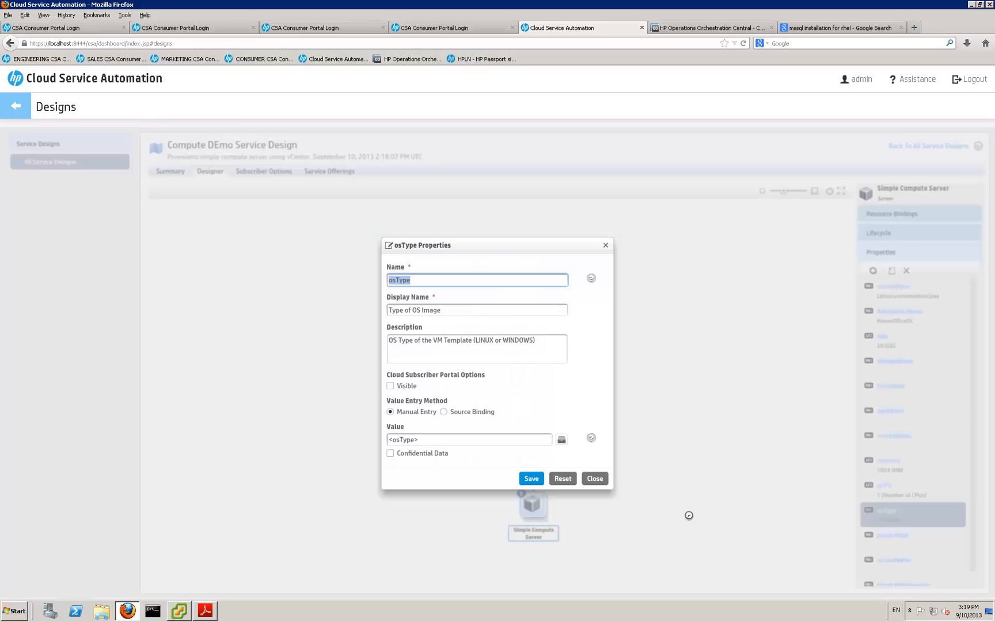
pyautogui.click(468, 439)
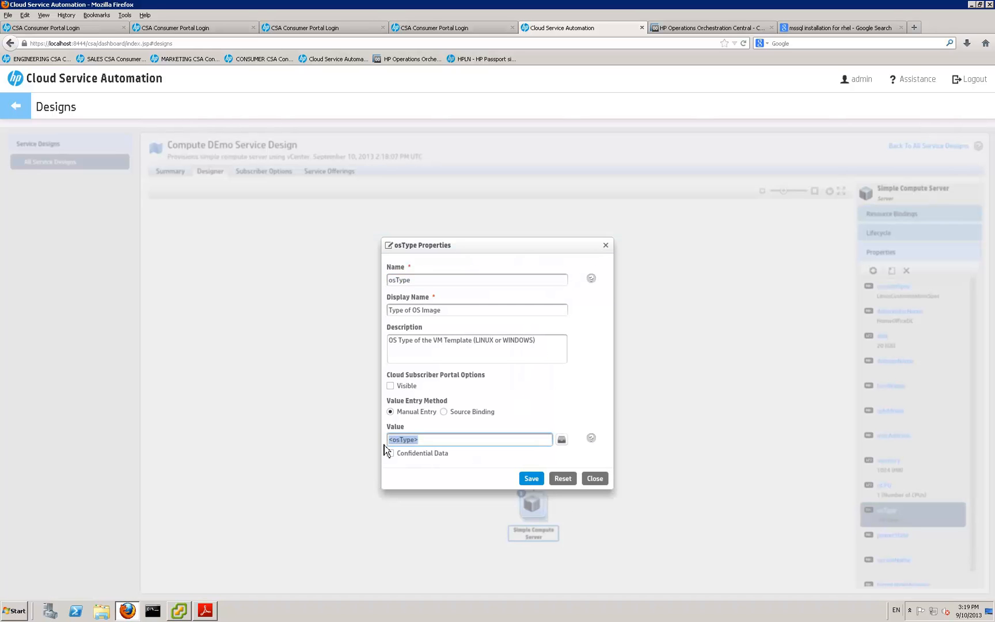
pyautogui.write('Linux')
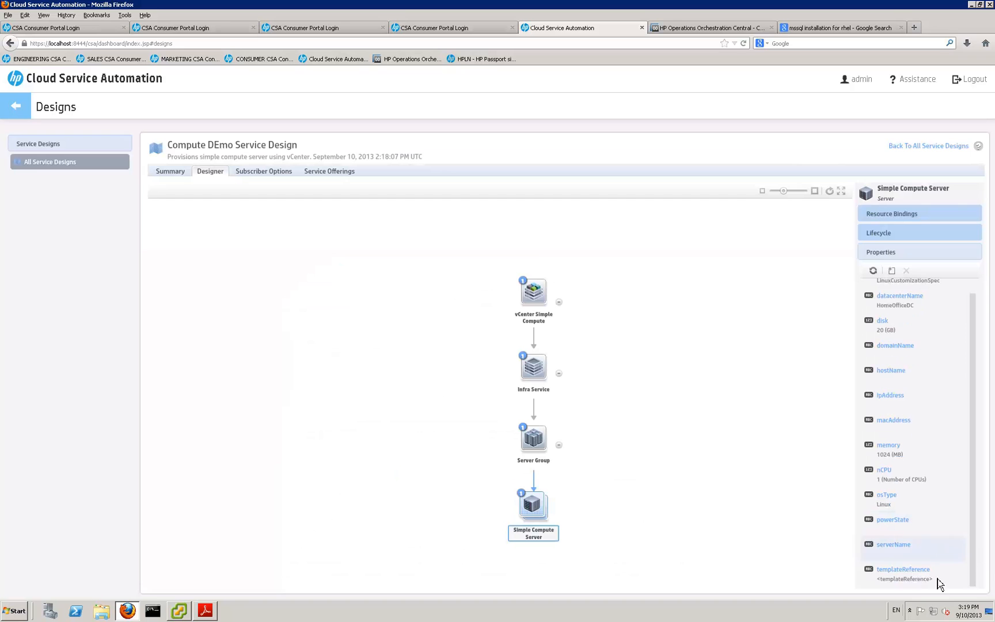
pyautogui.click(907, 569)
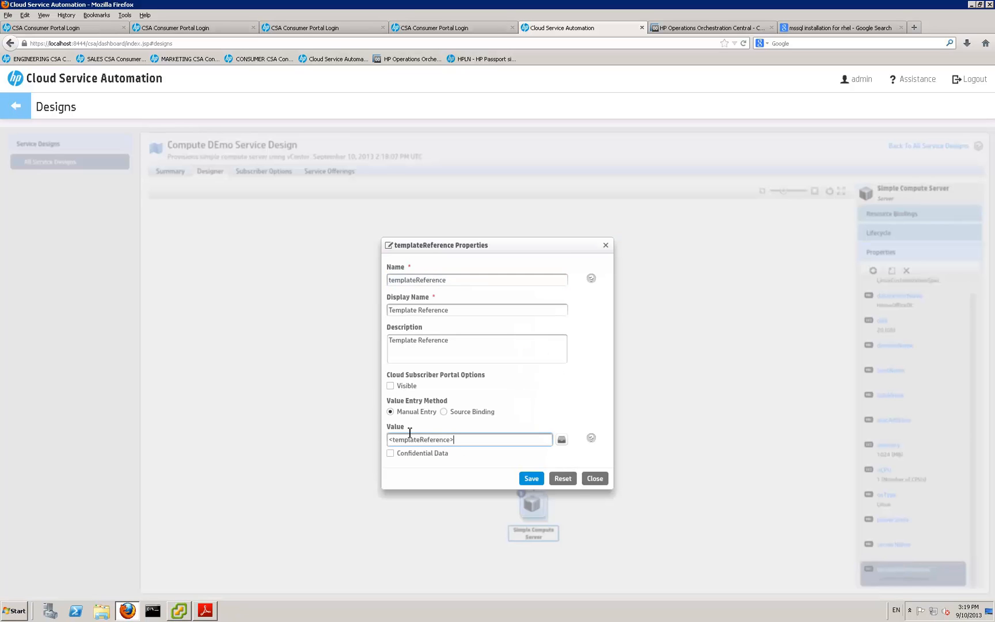
pyautogui.write('RHEL')
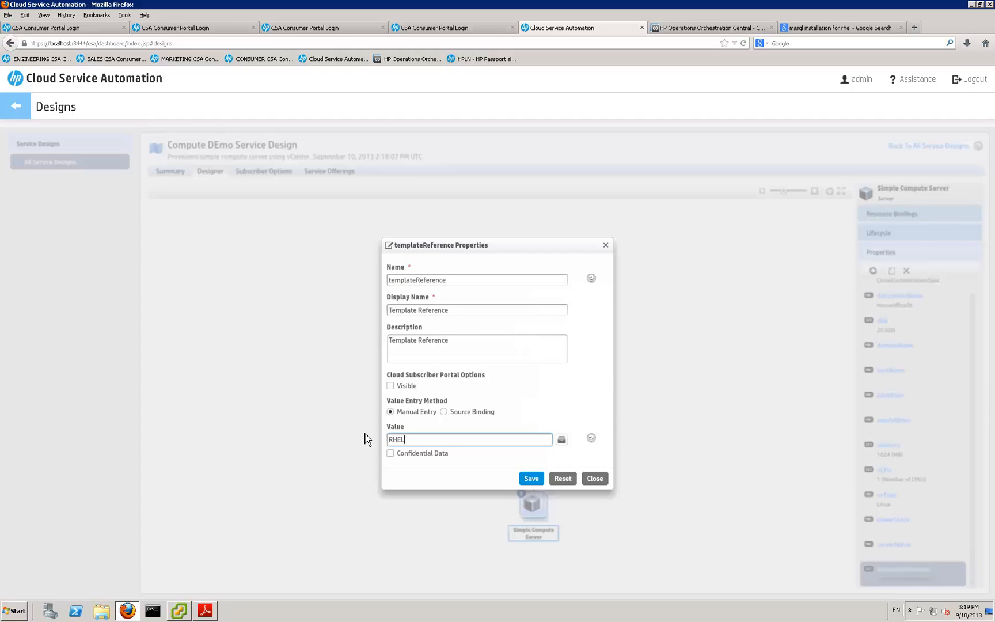
pyautogui.write('PoCTemplate')
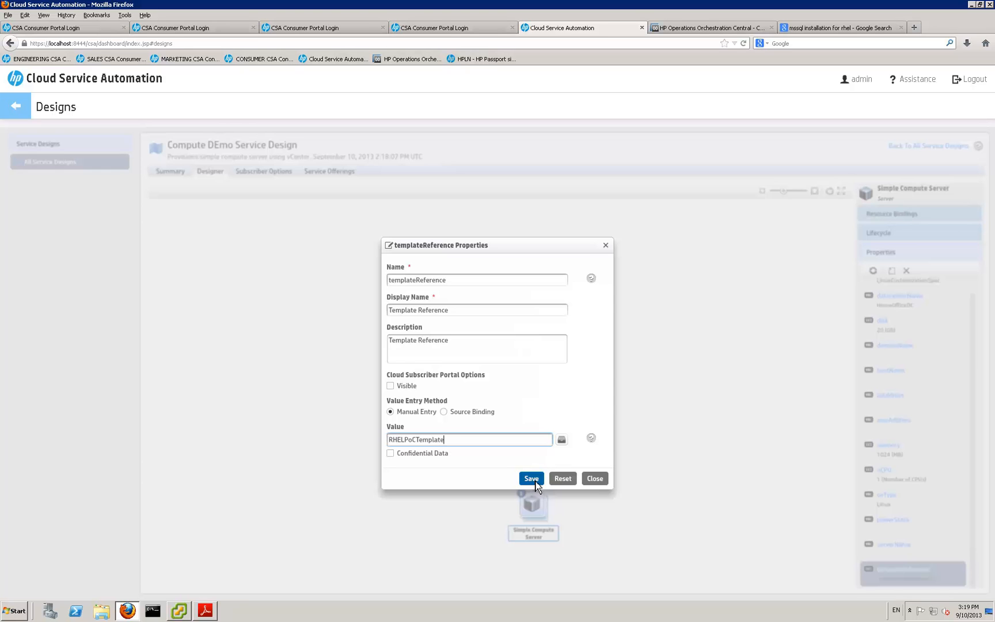
pyautogui.click(530, 477)
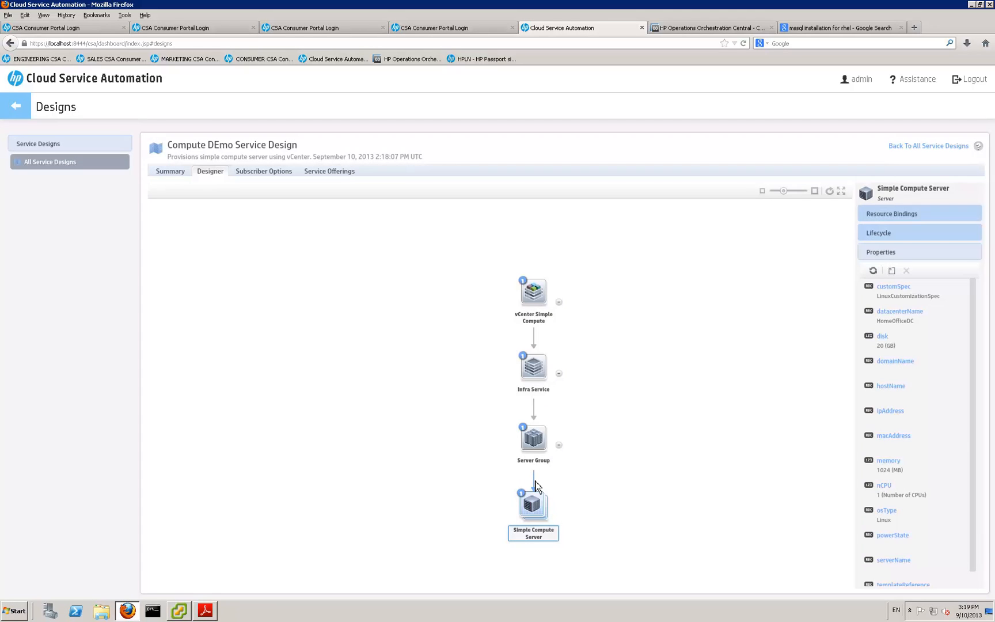
pyautogui.moveTo(337, 282)
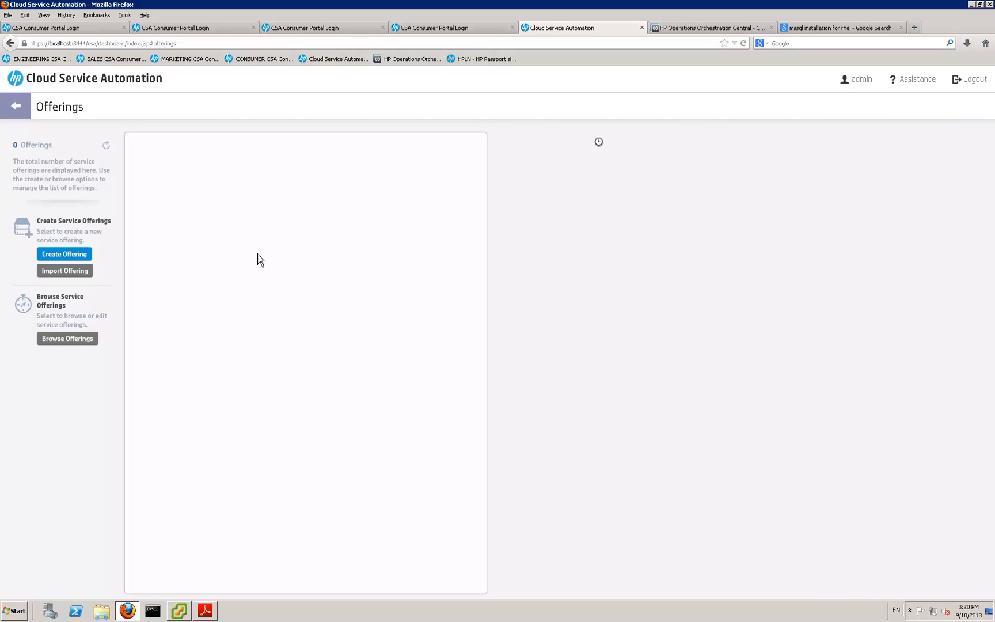
# Step: Create a new service offering named SO DEmo on the Compute DEmo blueprint
pyautogui.click(67, 338)
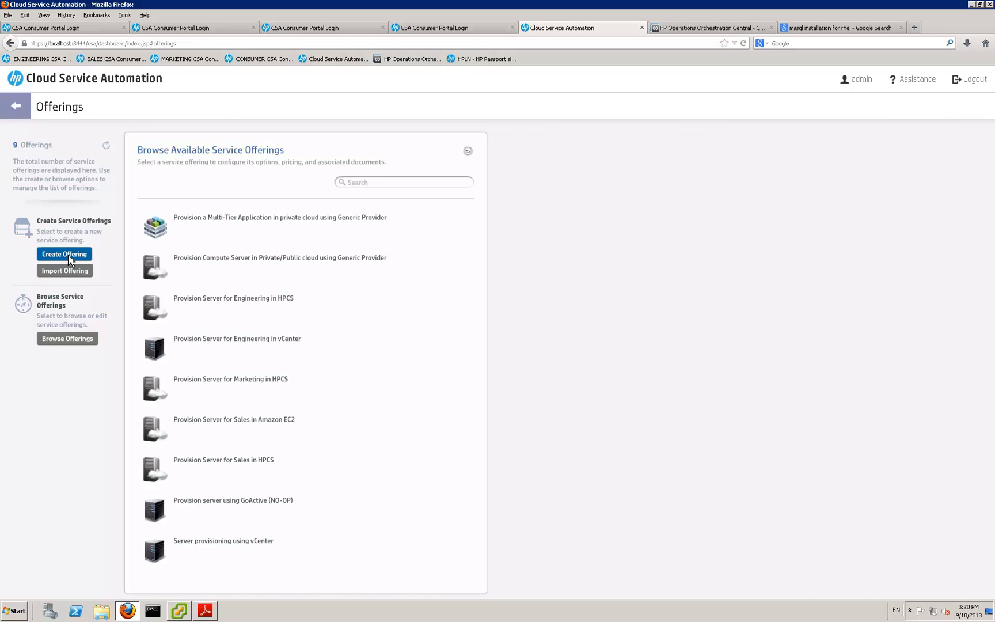
pyautogui.click(64, 254)
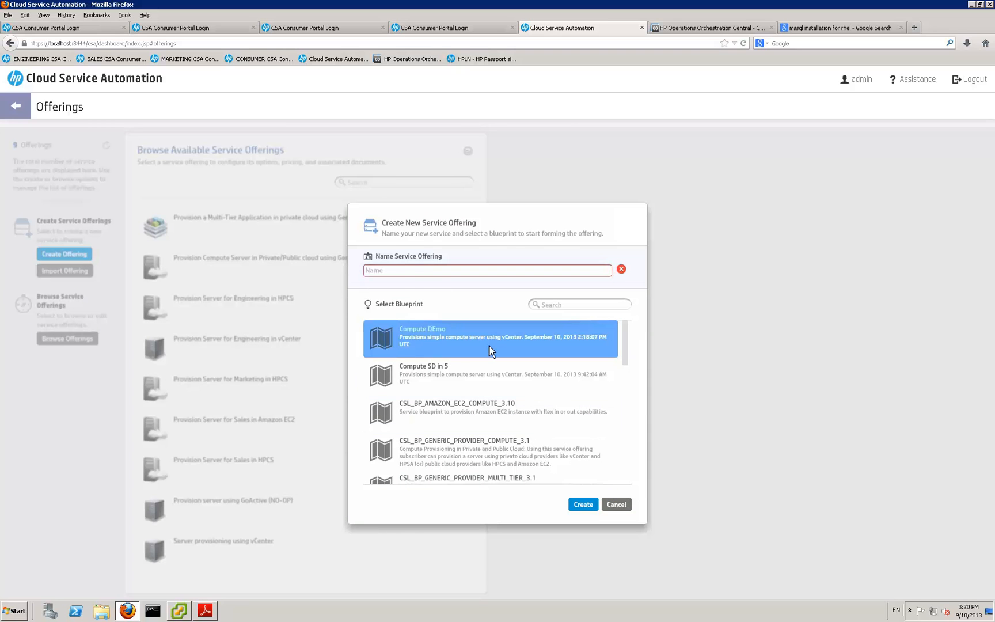
pyautogui.click(487, 270)
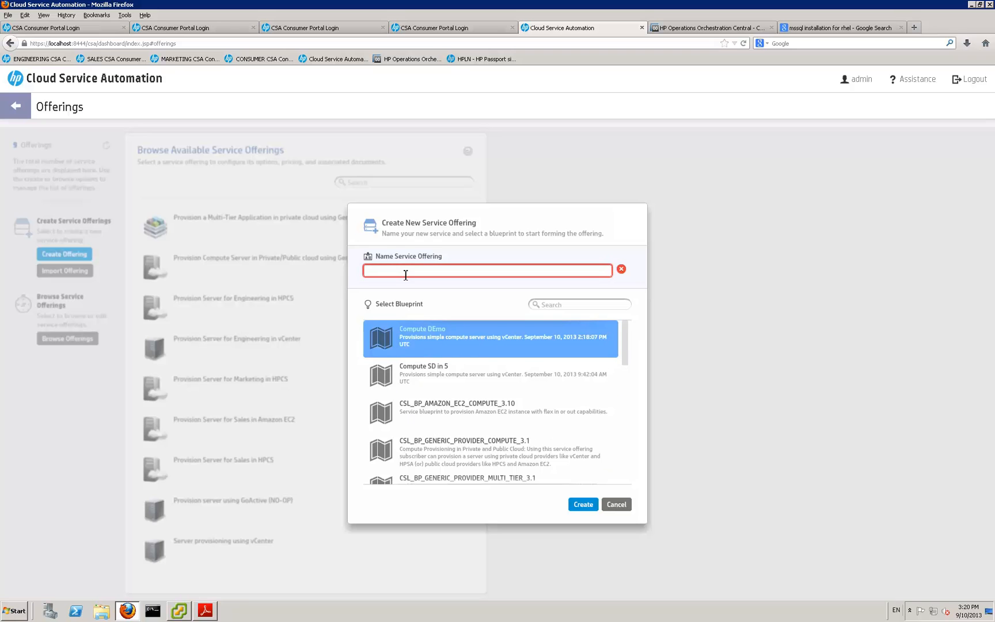
pyautogui.write('SO DE')
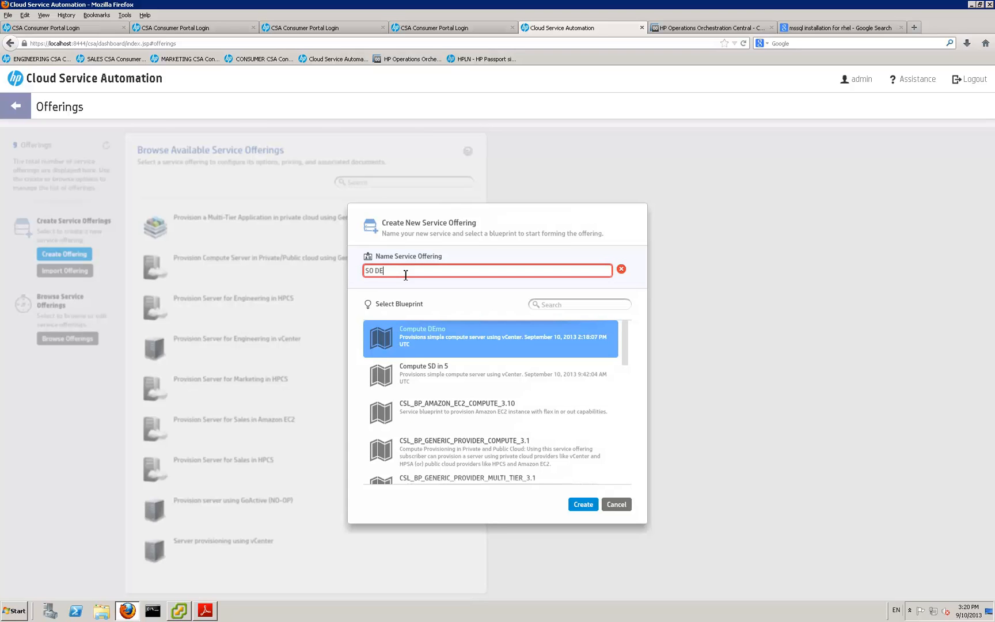
pyautogui.click(581, 504)
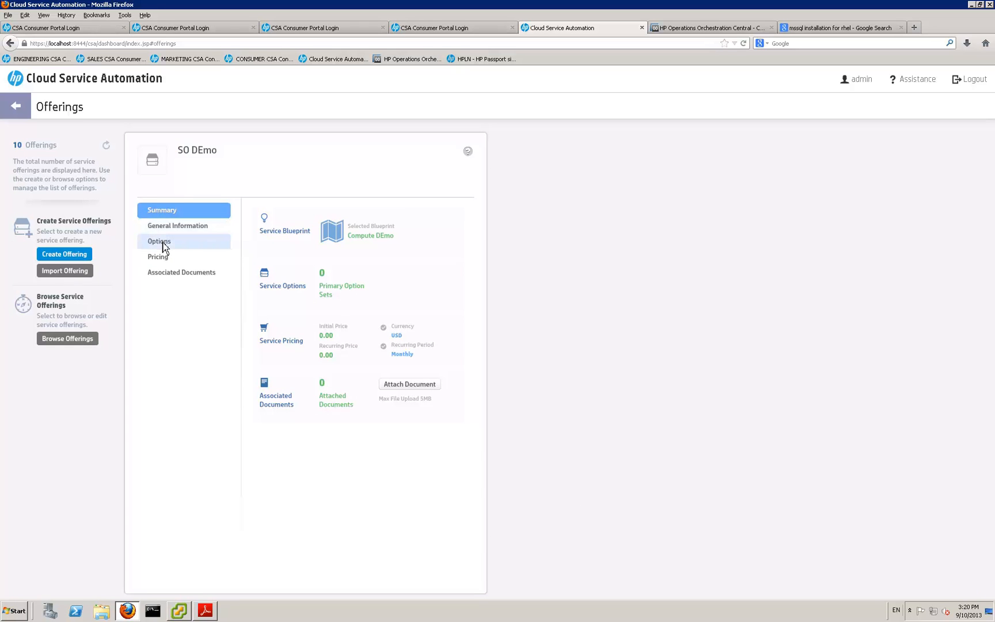
# Step: Set SO DEmo's offering image to the dark globe picture, compliance.png, and save
pyautogui.click(178, 225)
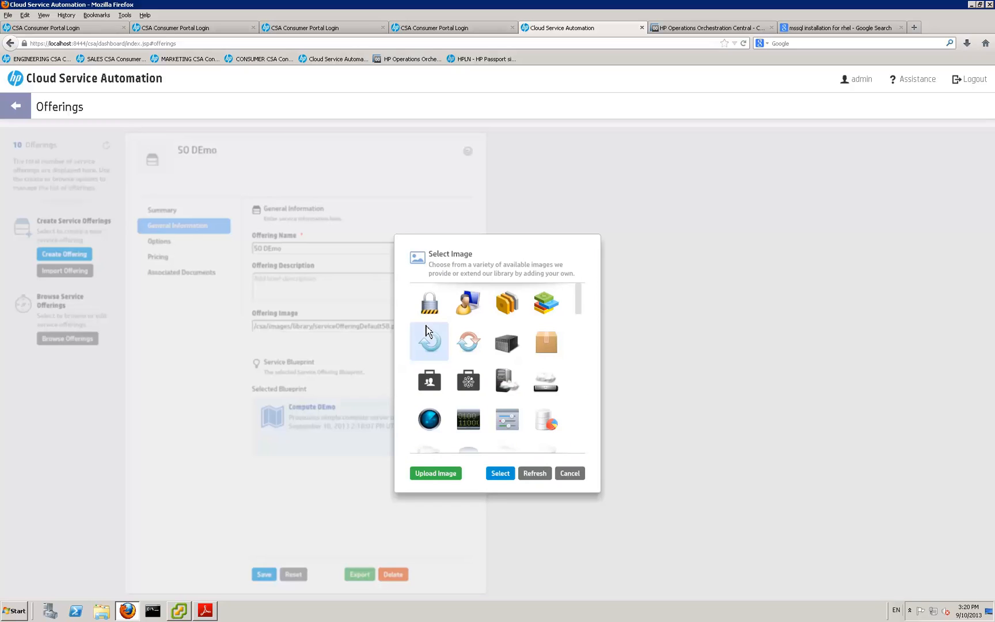
pyautogui.click(429, 418)
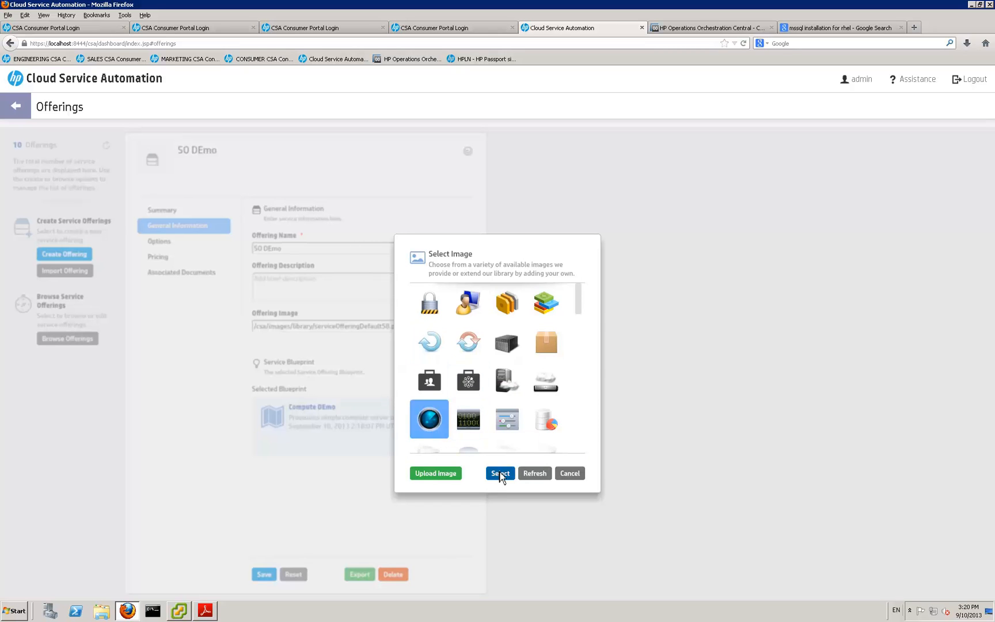
pyautogui.click(499, 472)
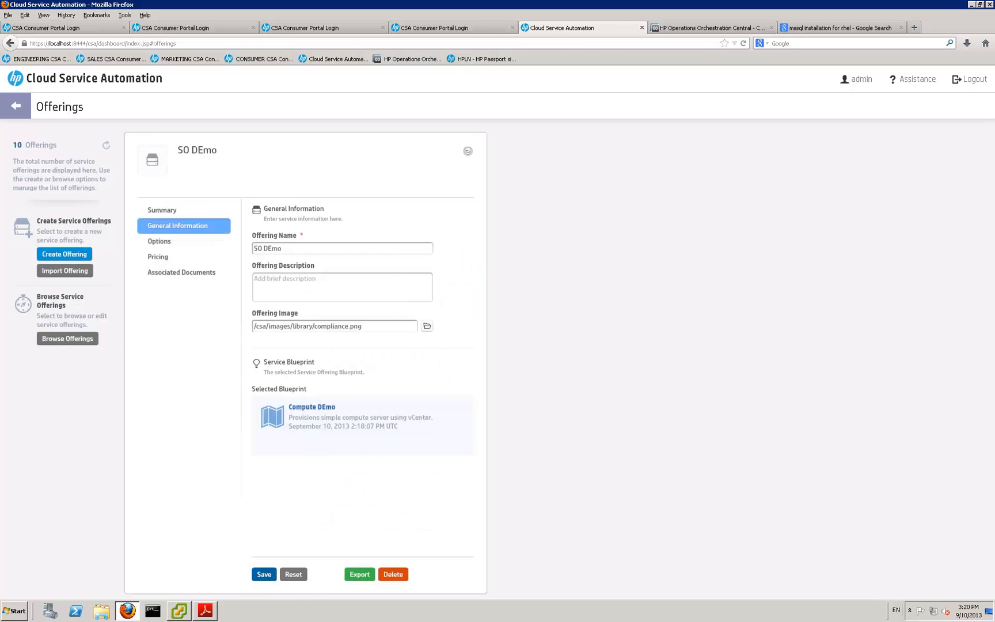
pyautogui.click(264, 574)
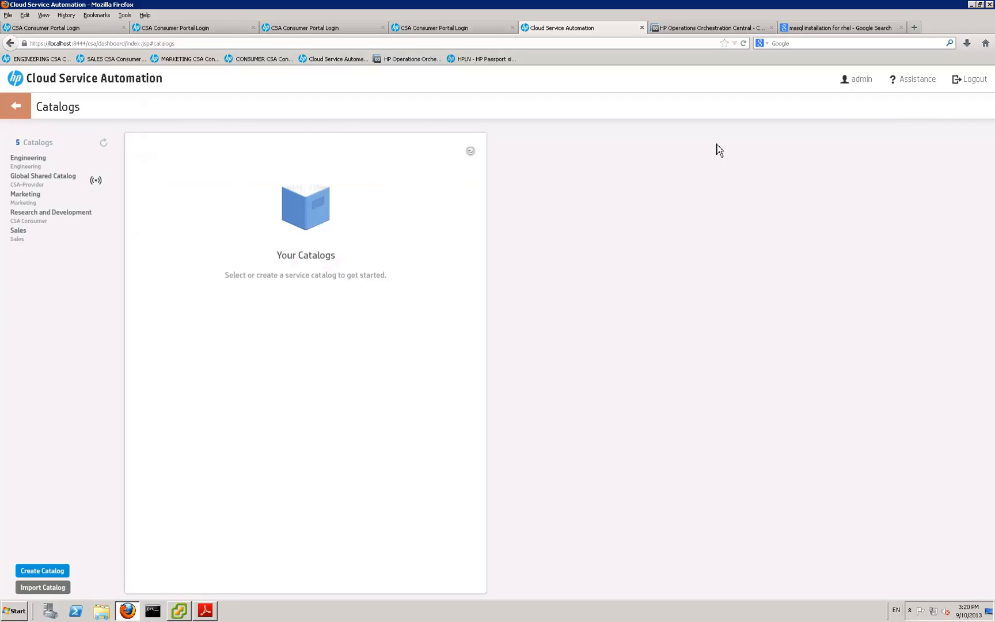
pyautogui.moveTo(47, 179)
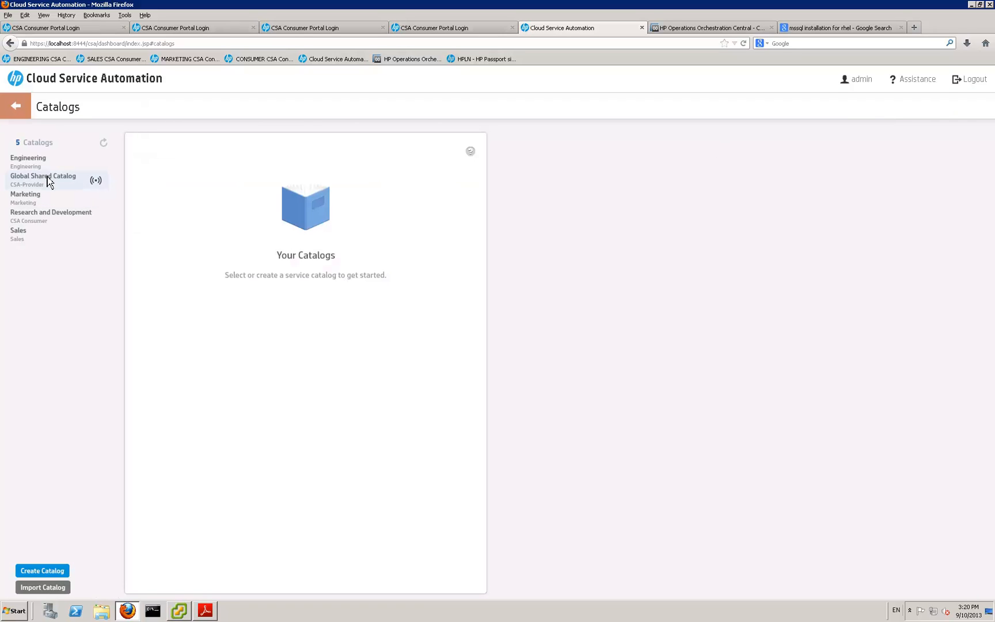
# Step: Add SO DEmo to Global Shared Catalog's published offerings in the Simple Compute category
pyautogui.click(42, 175)
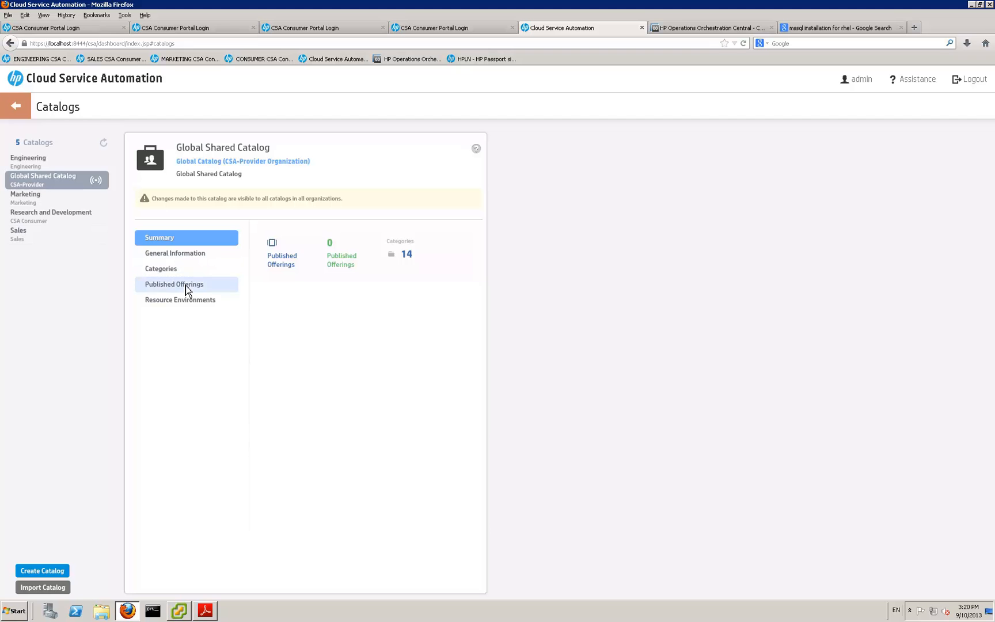
pyautogui.click(174, 284)
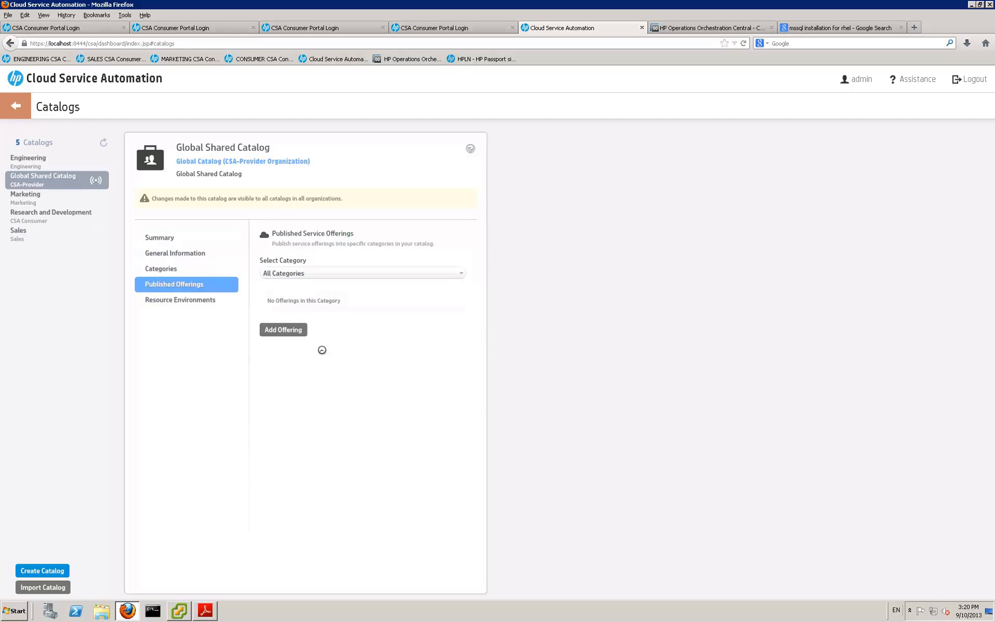
pyautogui.click(283, 329)
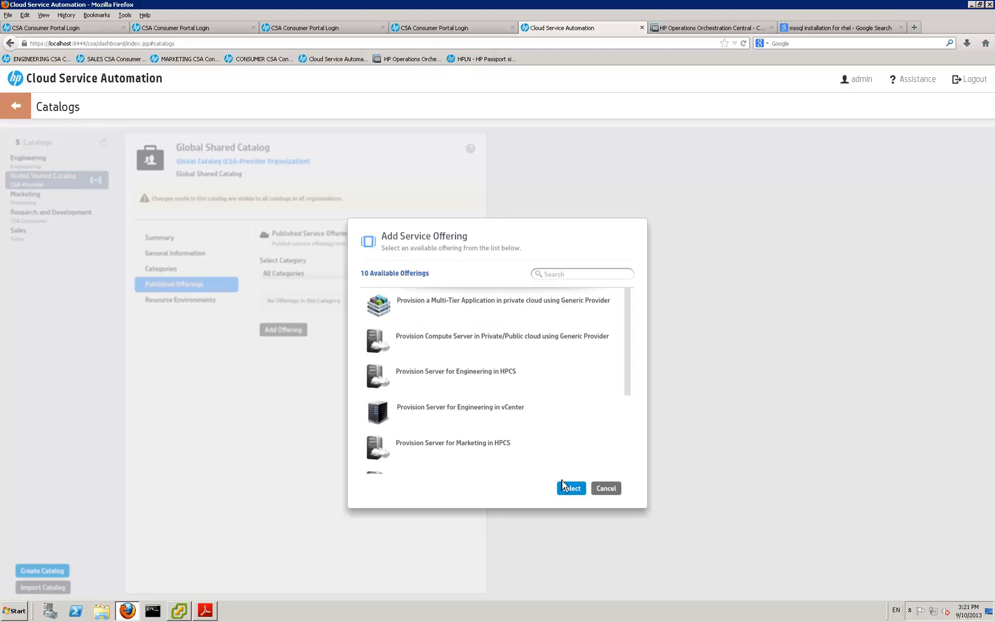
pyautogui.scroll(-3)
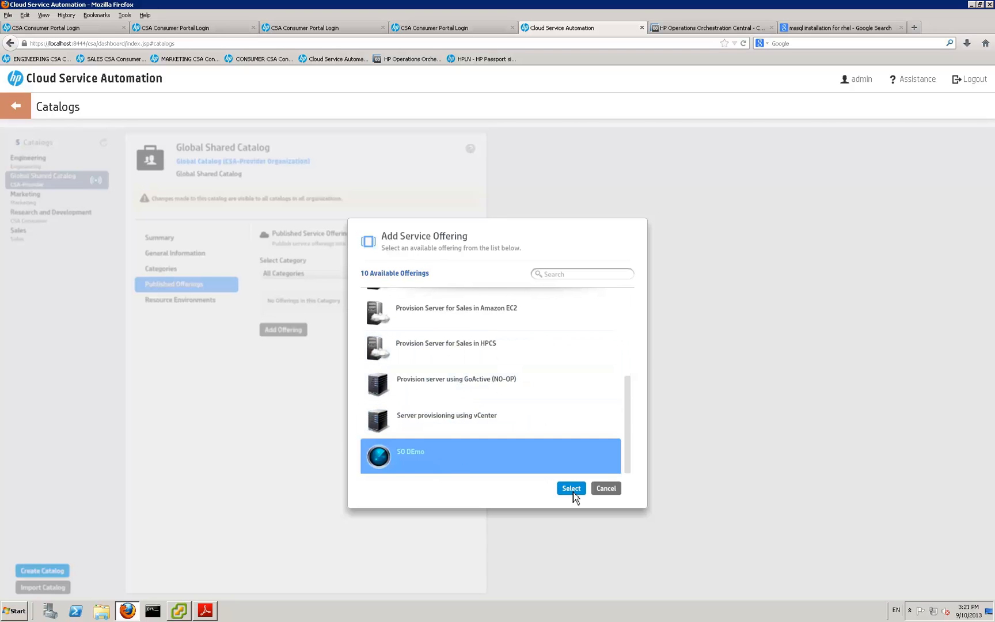
pyautogui.click(570, 488)
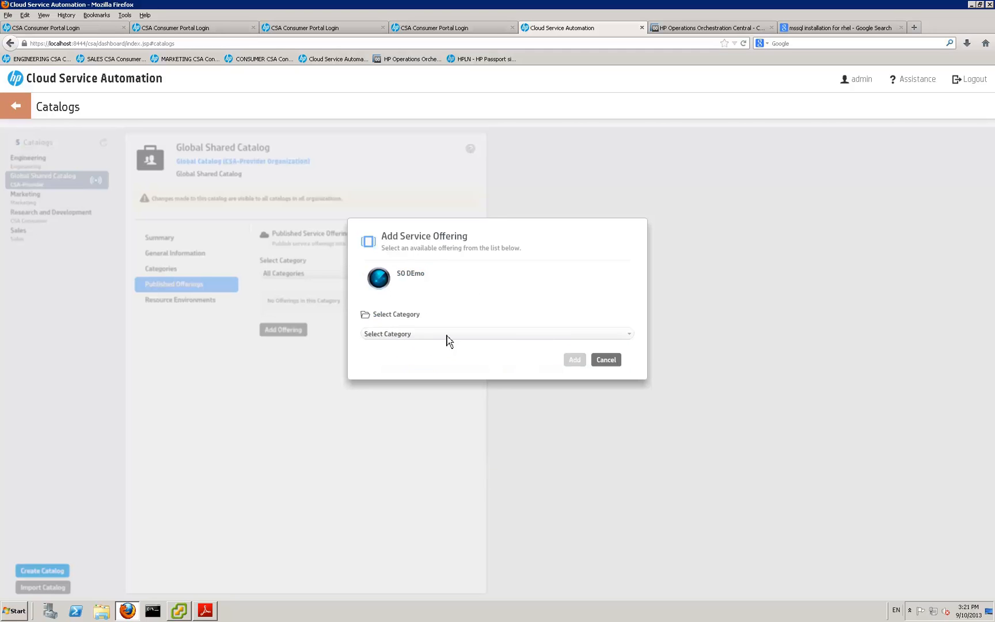
pyautogui.click(496, 334)
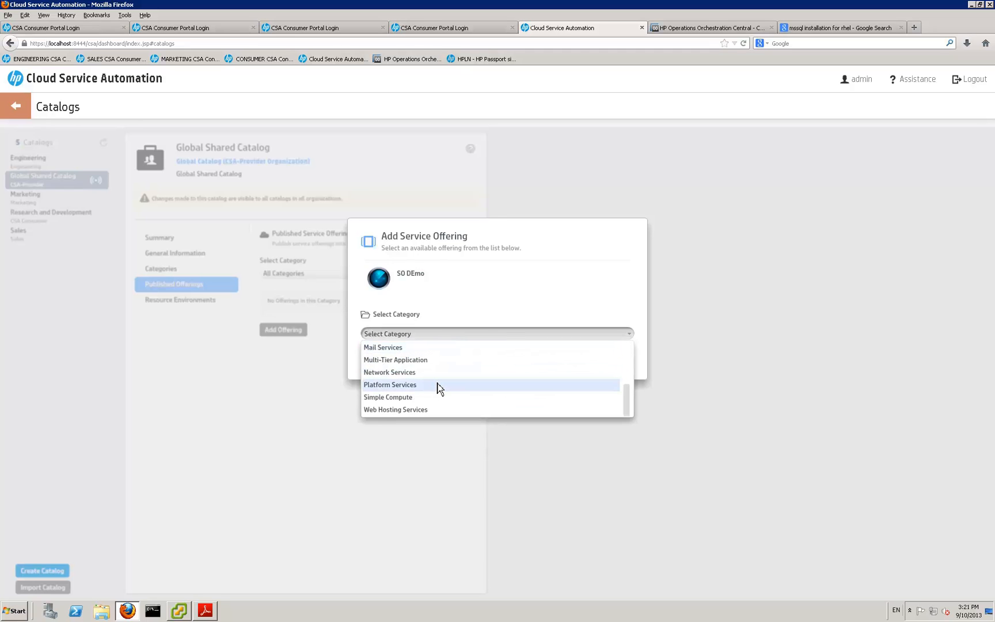
pyautogui.moveTo(397, 381)
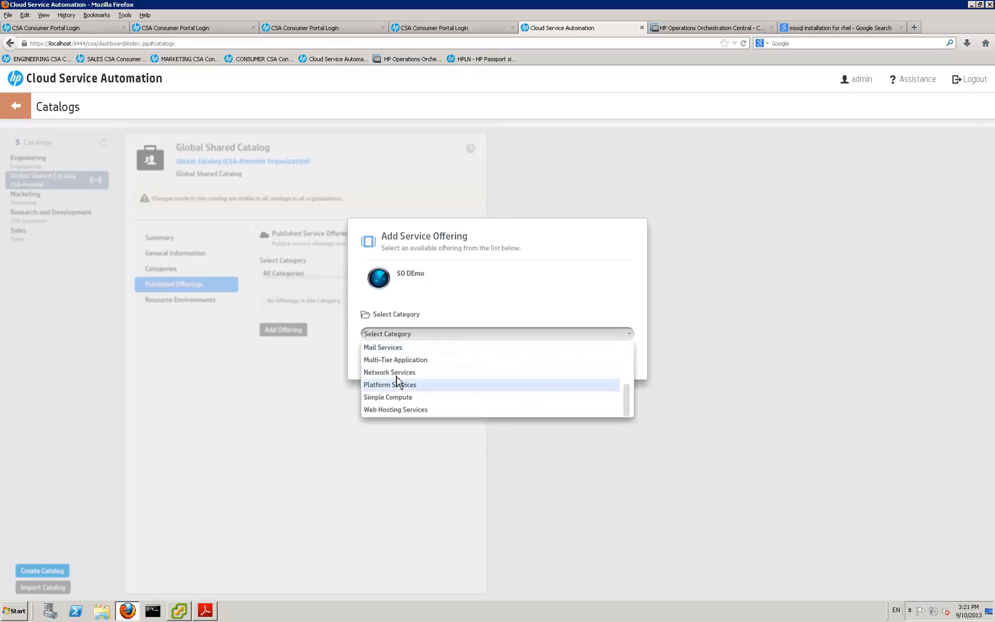
pyautogui.click(388, 397)
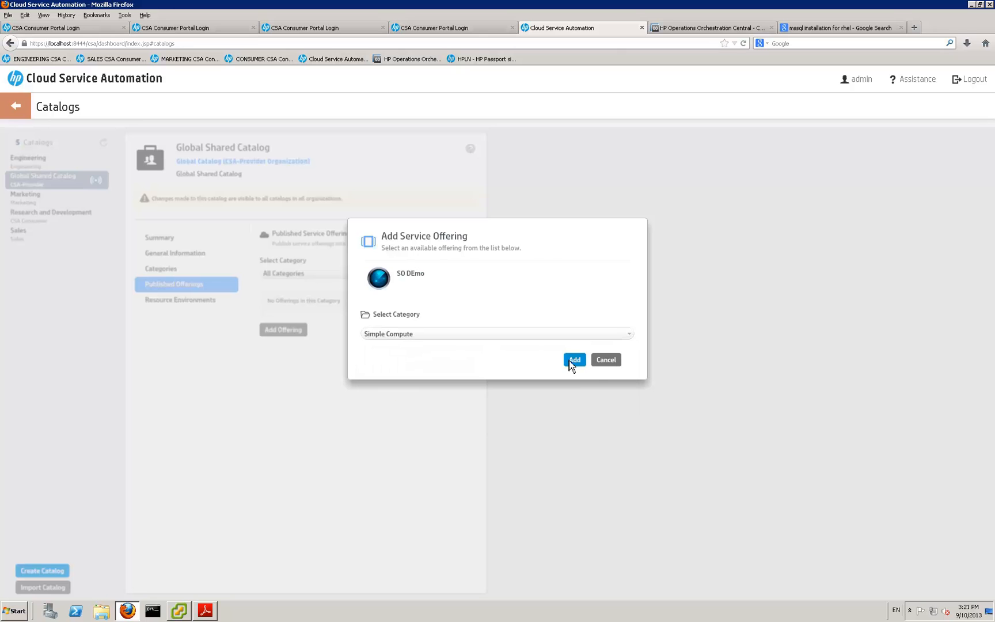
pyautogui.click(573, 360)
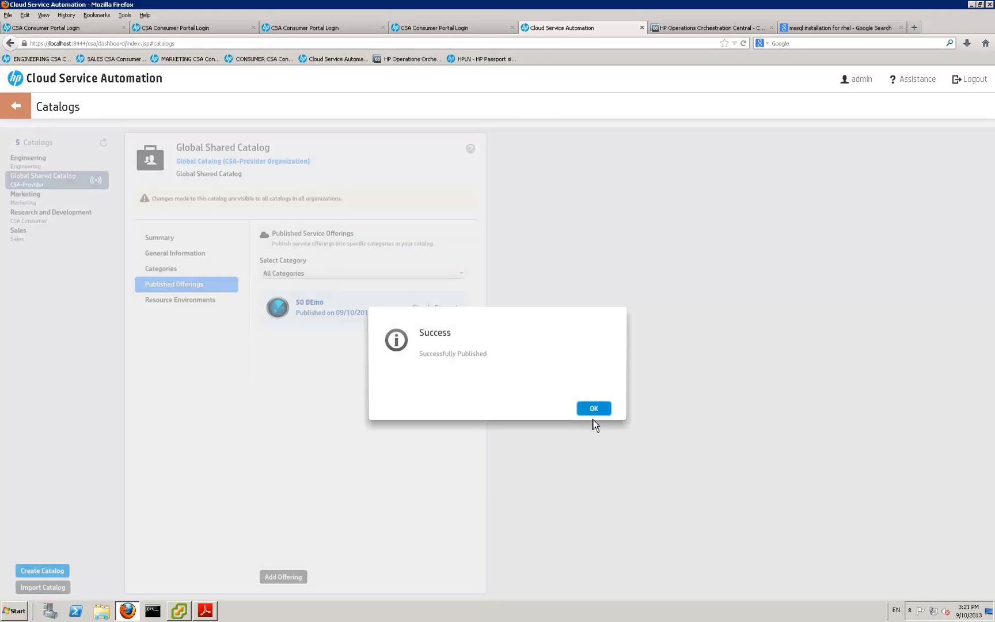
pyautogui.click(593, 407)
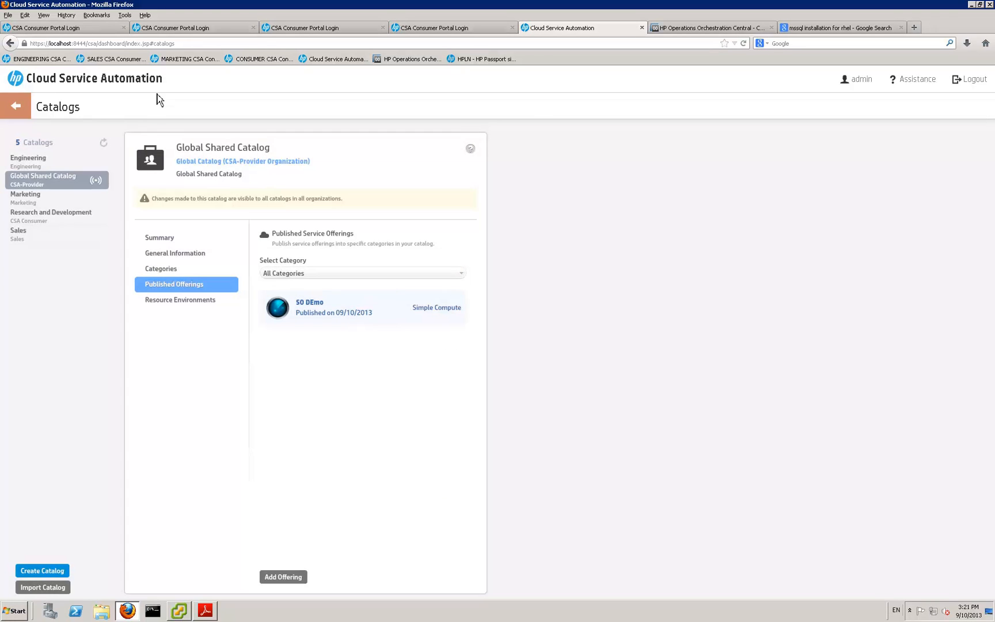
pyautogui.moveTo(64, 27)
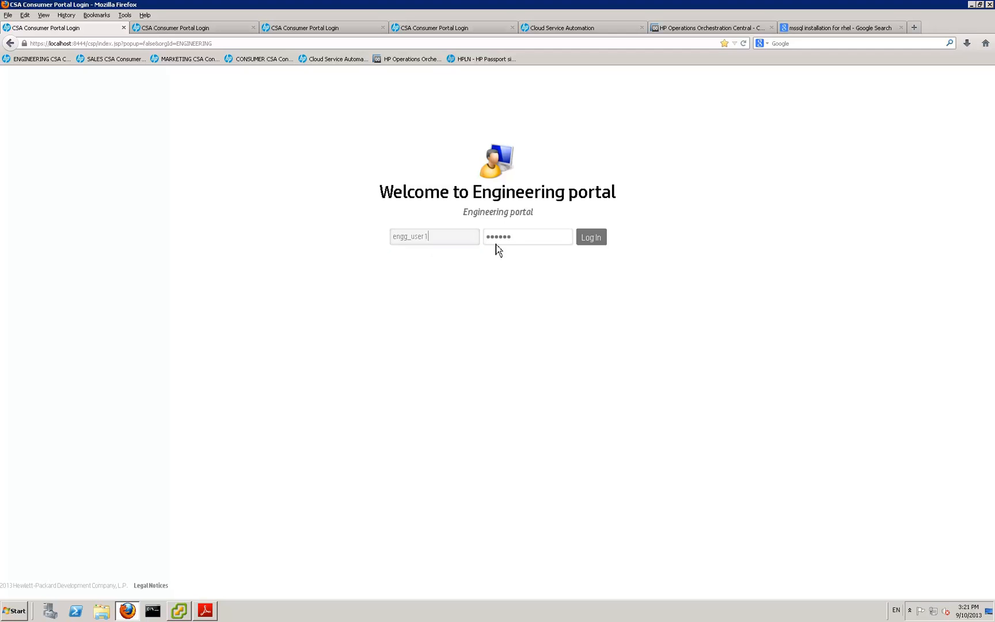
# Step: As engg_user1, request SO DEmo from Simple Compute with subscription name Offeringin5
pyautogui.click(589, 237)
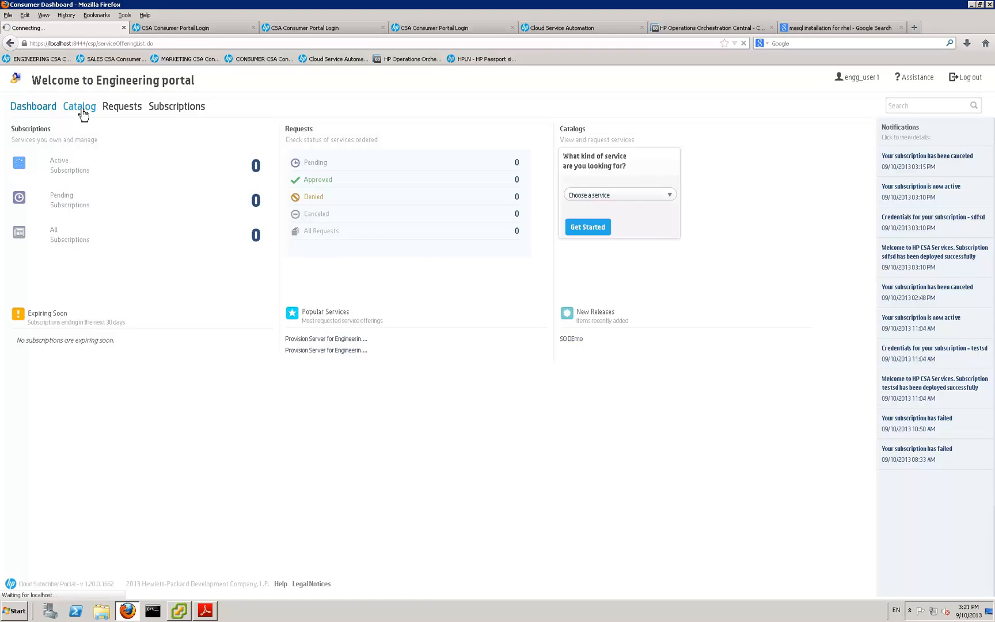
pyautogui.click(79, 106)
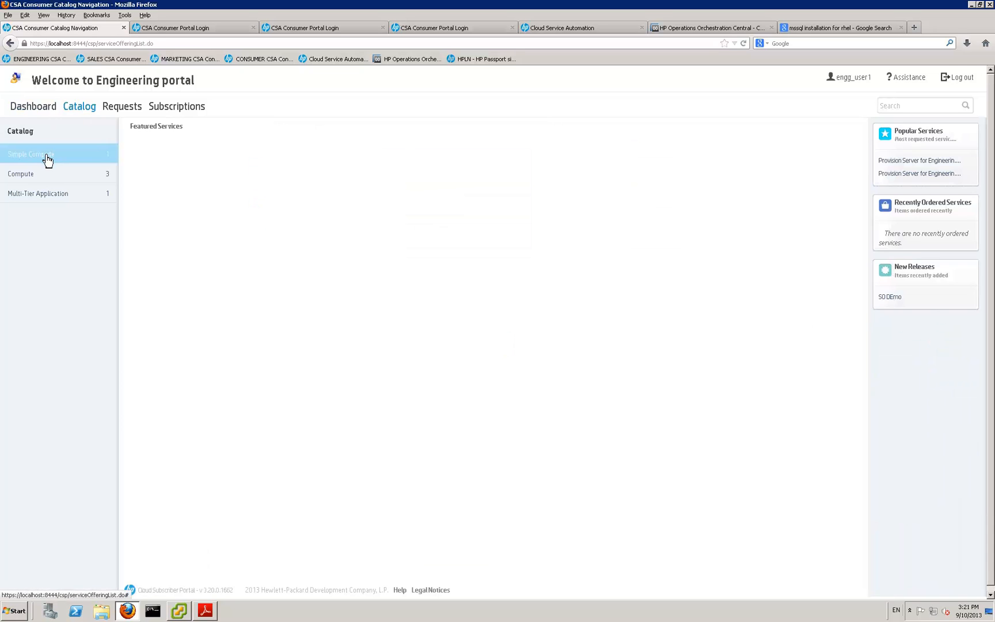
pyautogui.click(30, 153)
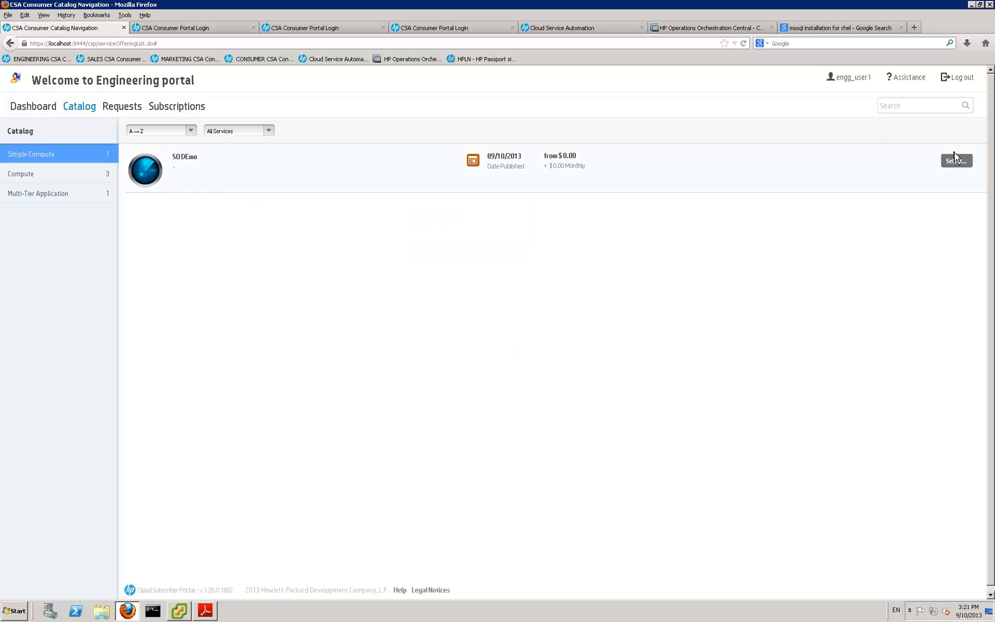
pyautogui.click(956, 160)
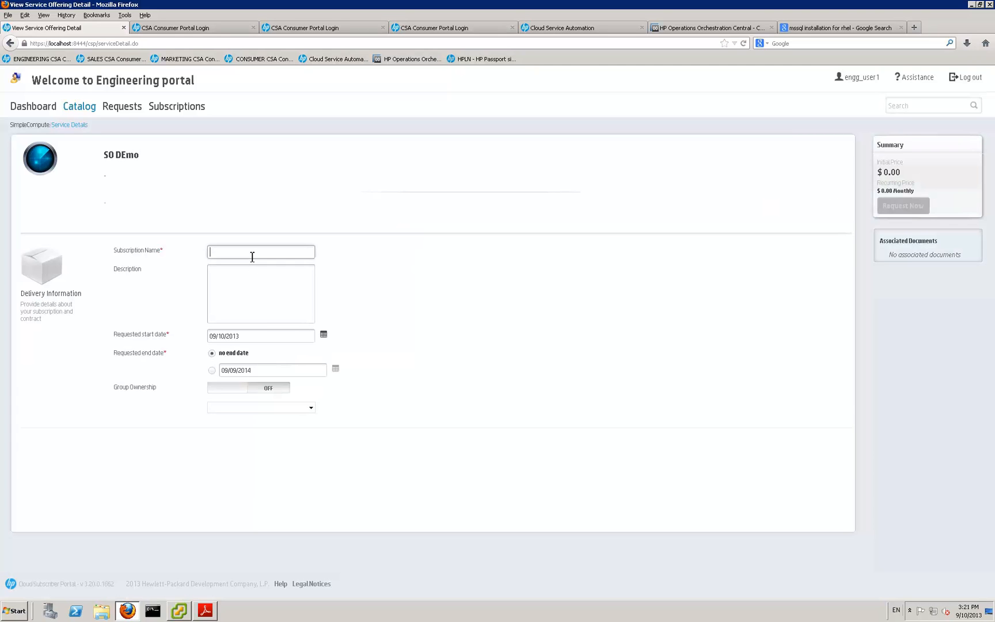
pyautogui.write('Offeringin5')
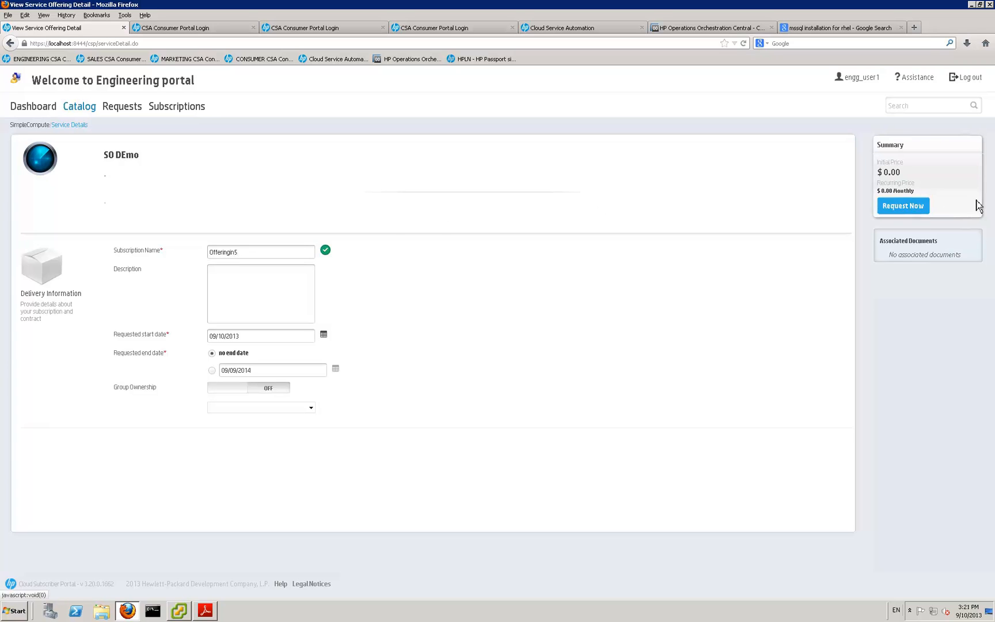
pyautogui.click(902, 205)
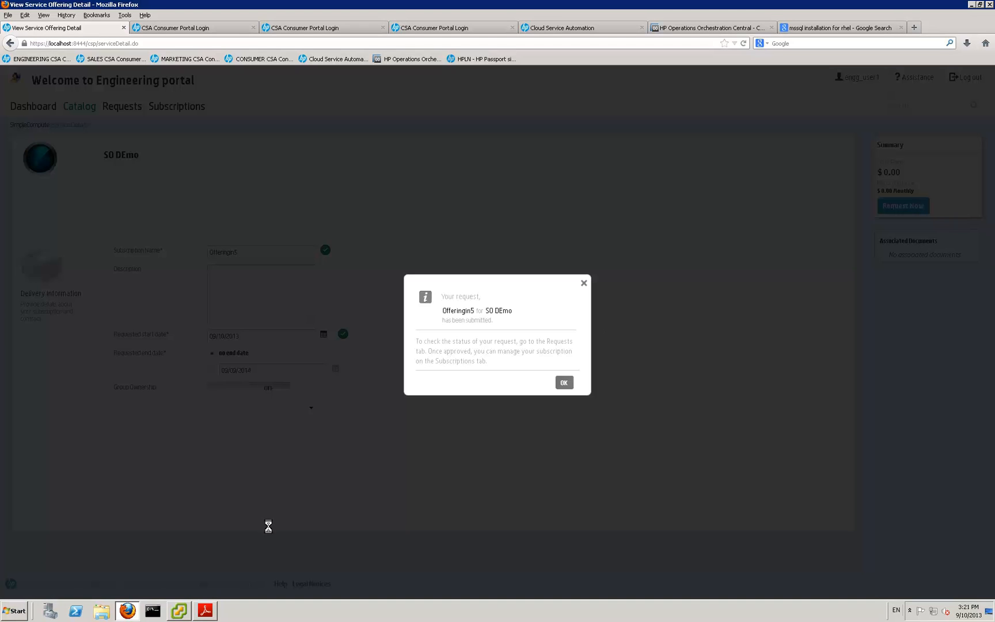